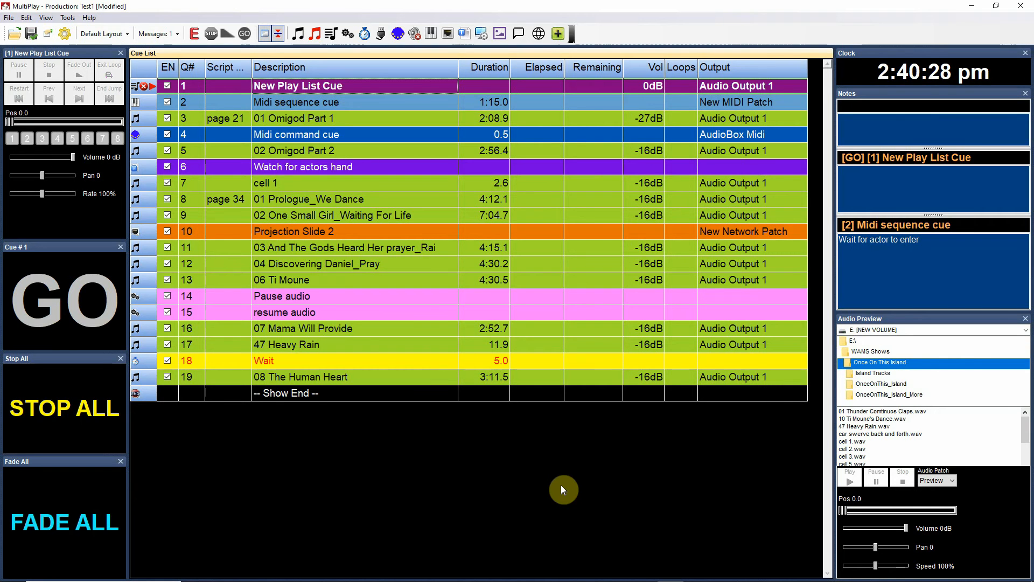
mouse_move(432, 517)
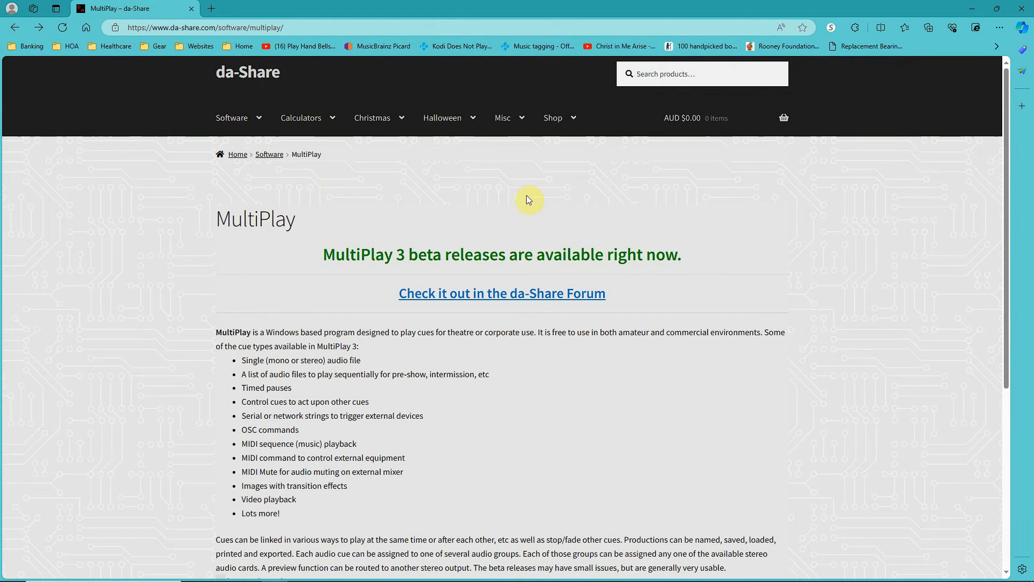
mouse_move(498, 302)
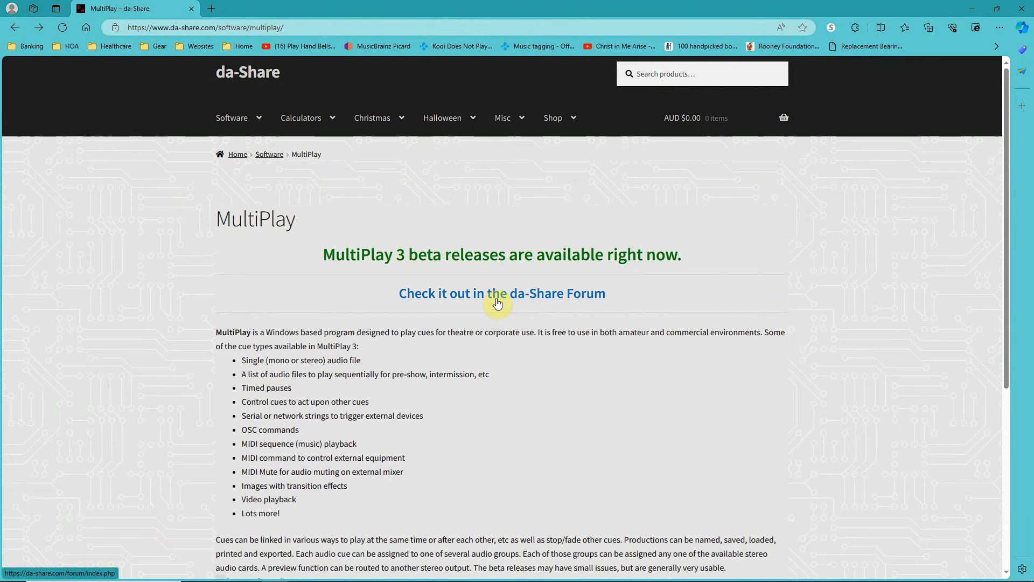
- Reach the da-Share forum's Latest Version post and choose the MultiPlay 3.0.213.0 download with video cues
click(501, 293)
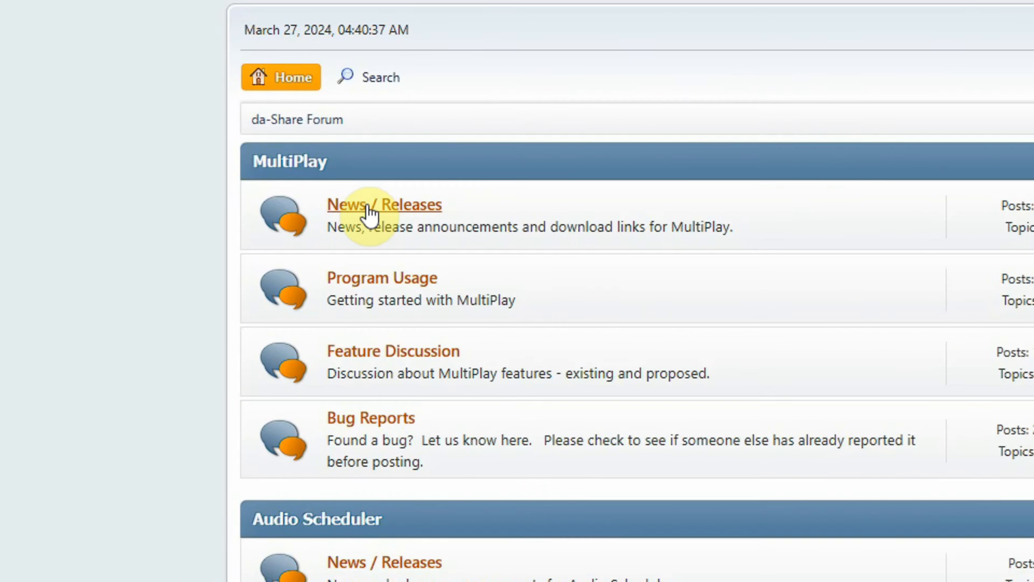
click(384, 204)
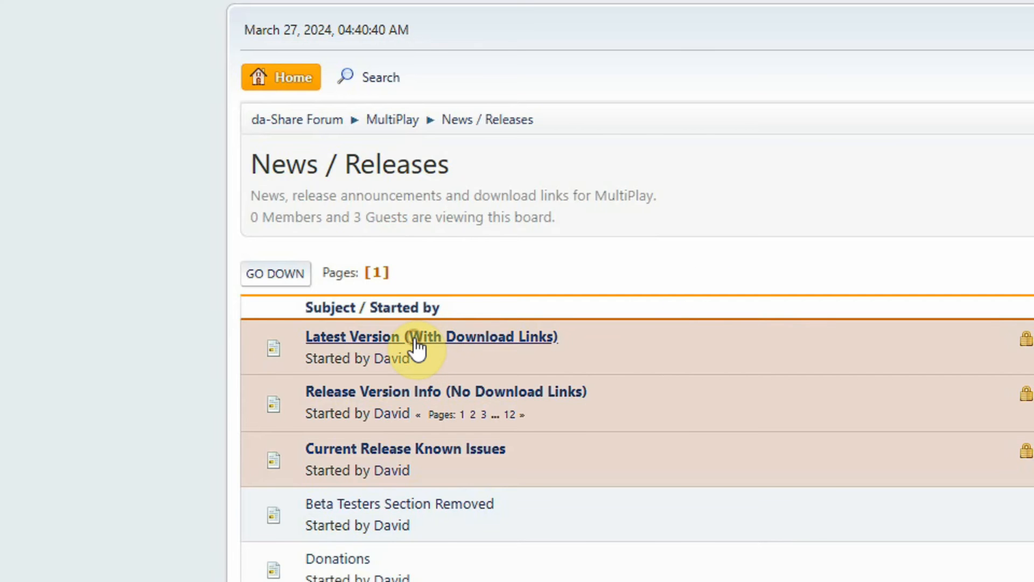
click(431, 336)
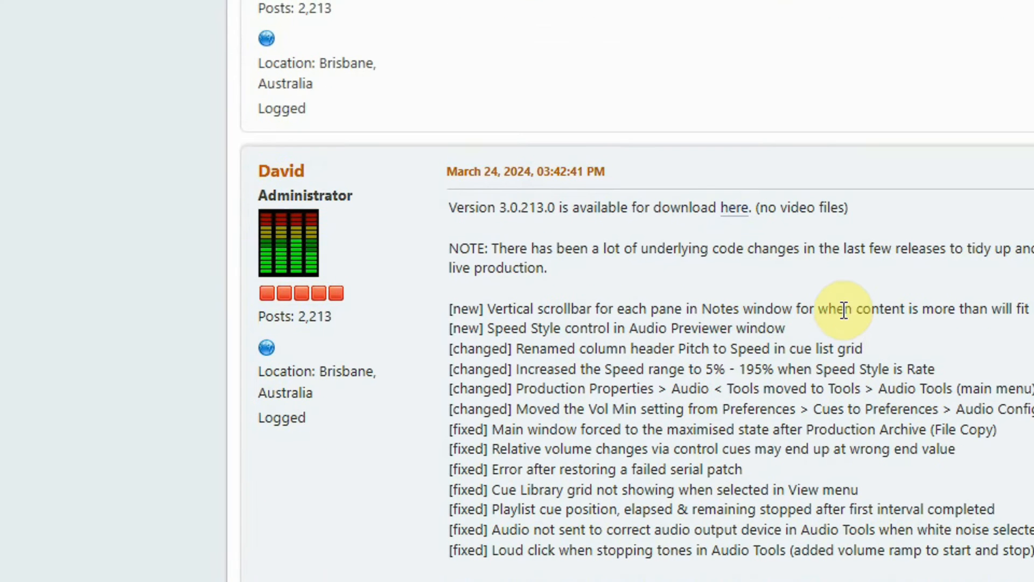
mouse_move(520, 238)
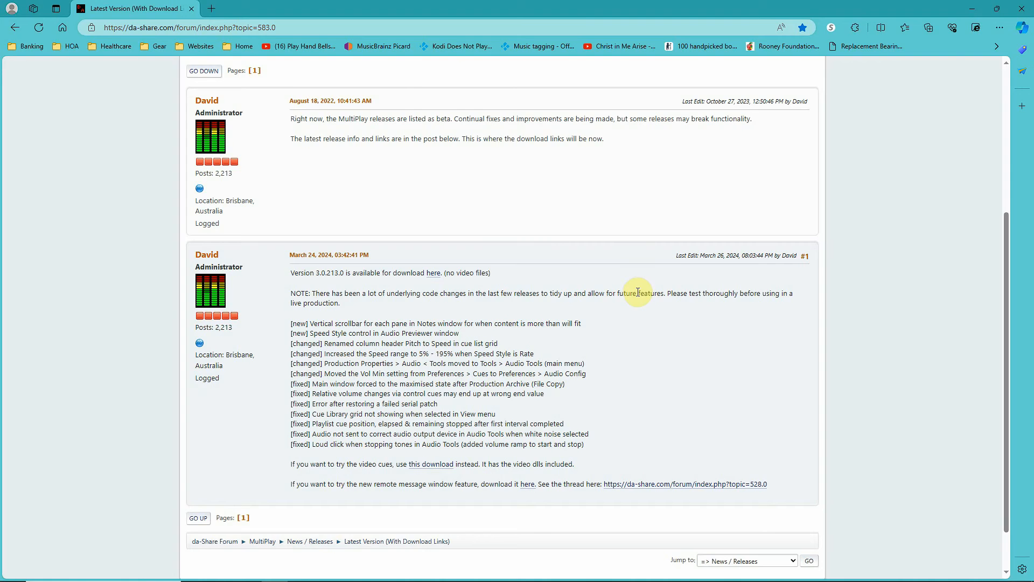
scroll(down, 3)
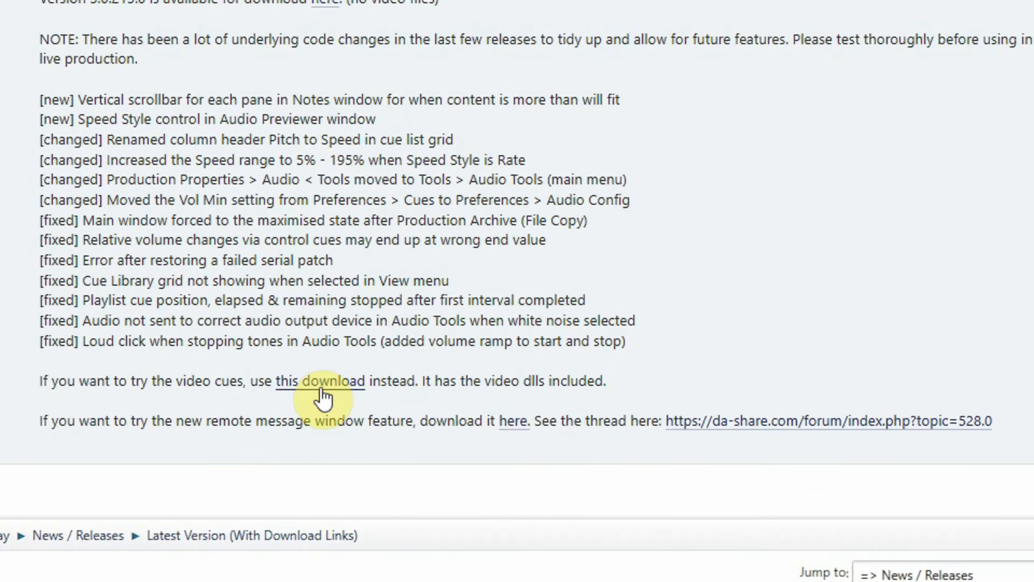
mouse_move(349, 3)
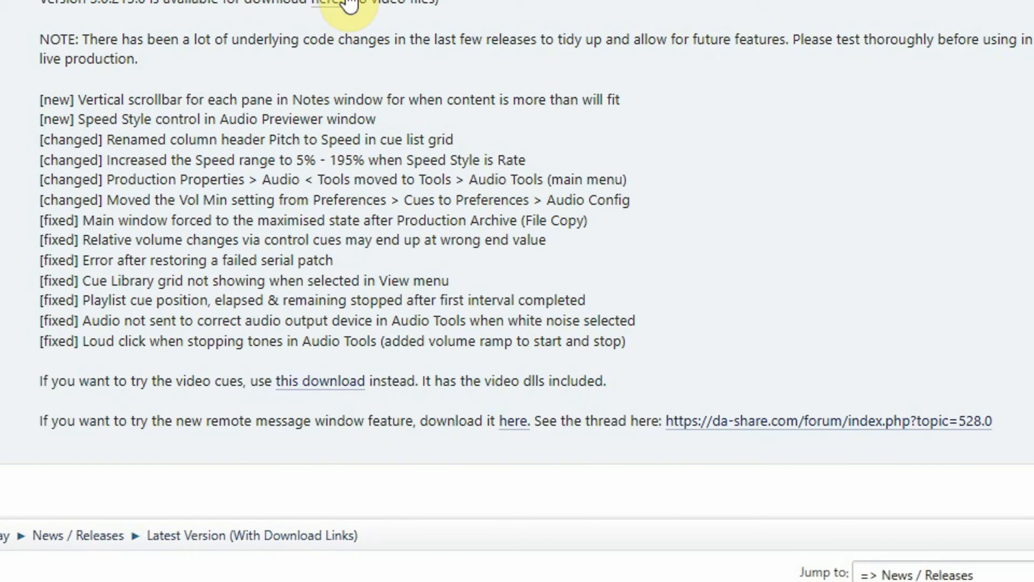
mouse_move(289, 36)
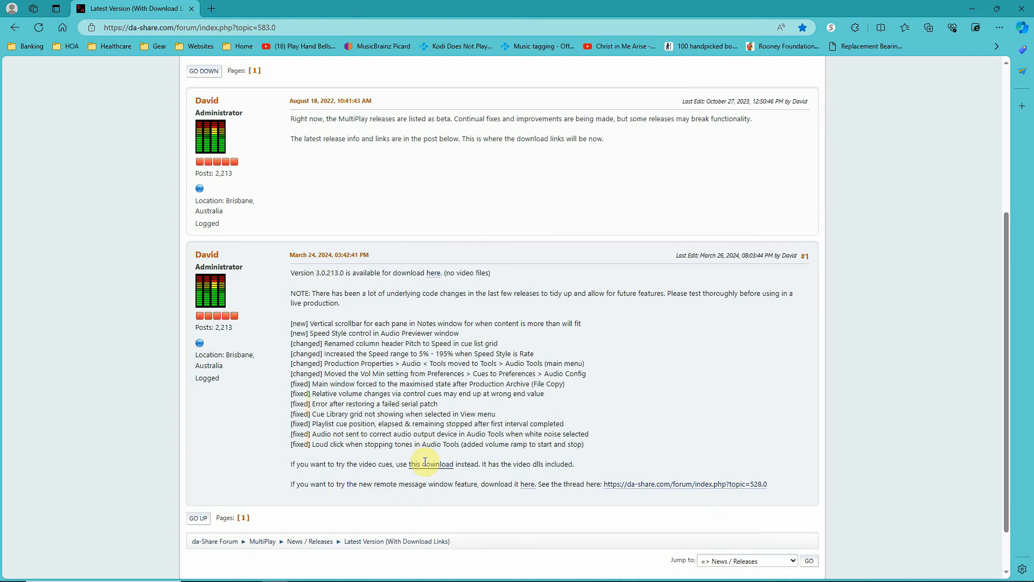
click(431, 464)
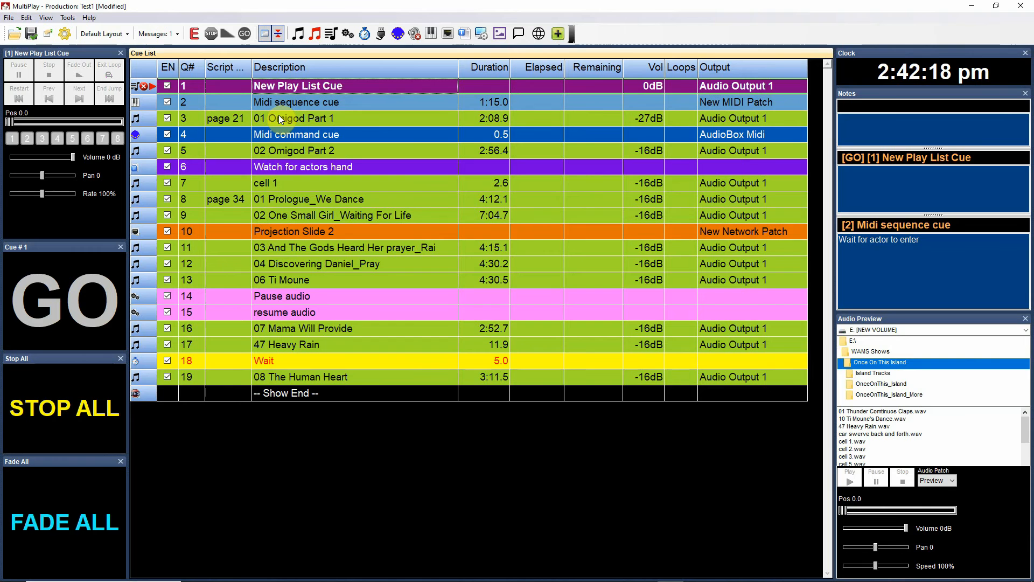
mouse_move(531, 226)
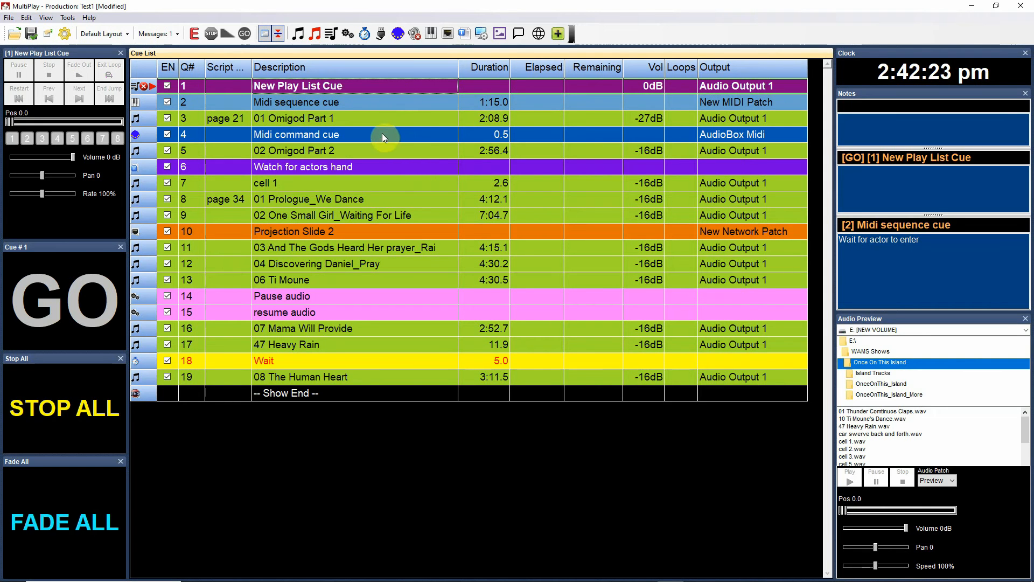
mouse_move(420, 107)
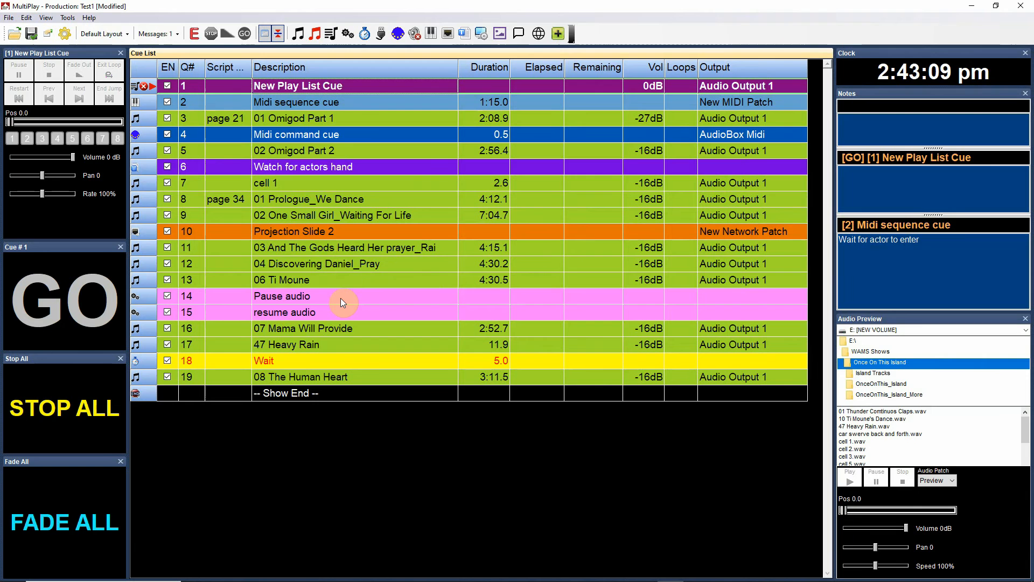
mouse_move(362, 324)
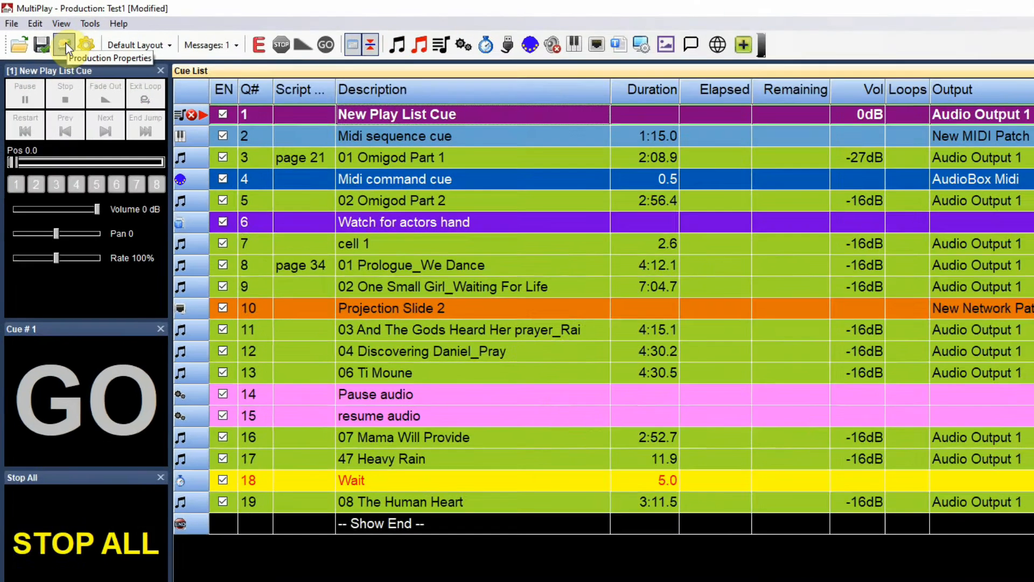
- Open the Production Properties Appearance page and inspect the MIDI Seq cue font size under Cue Types
click(11, 23)
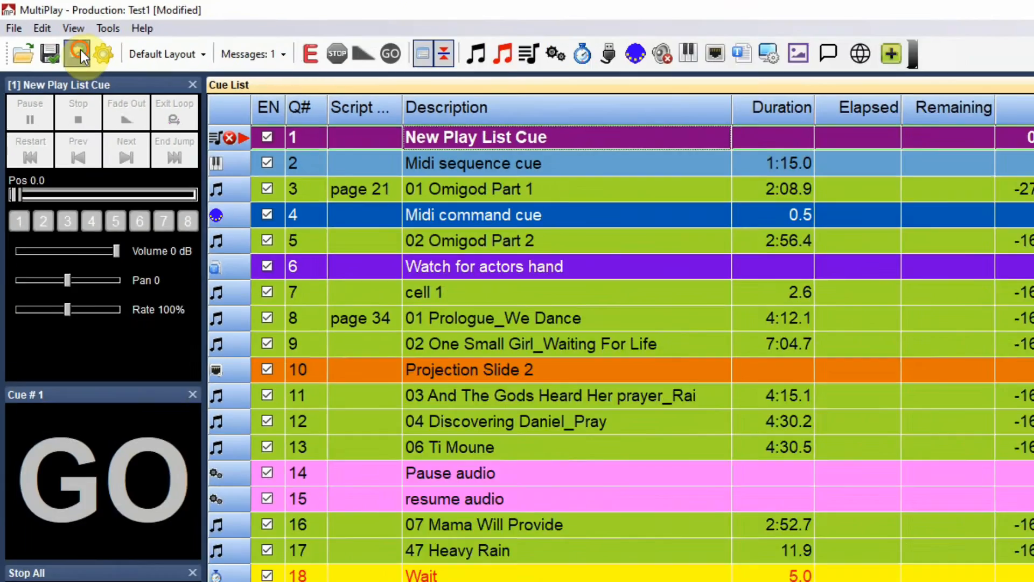
click(79, 54)
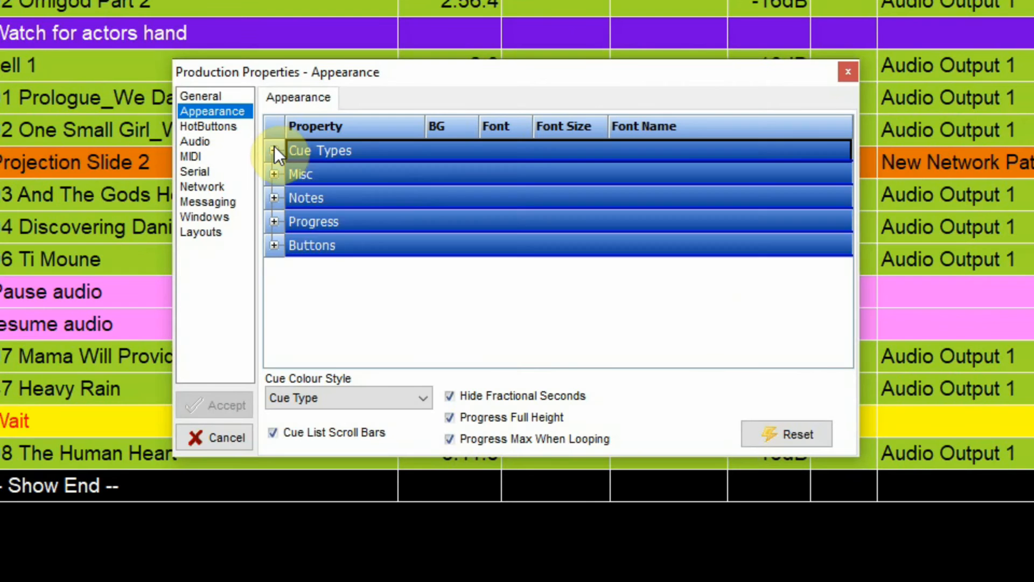
click(275, 150)
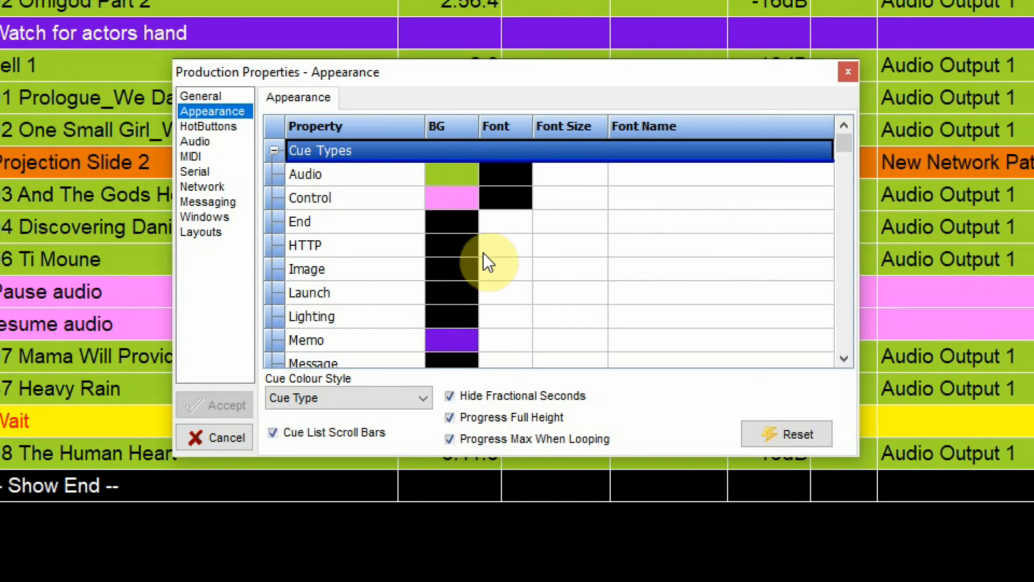
scroll(down, 3)
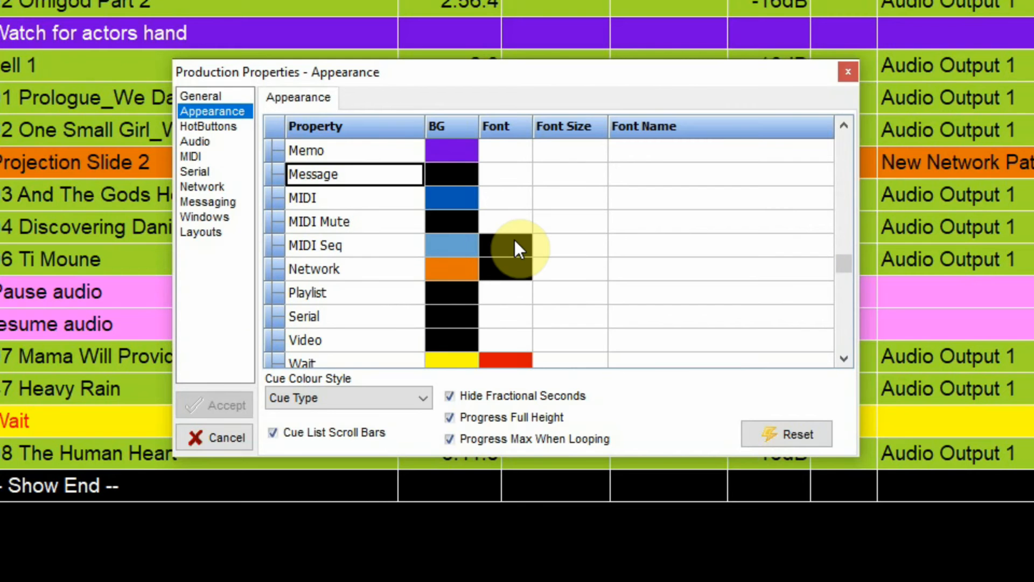
click(570, 245)
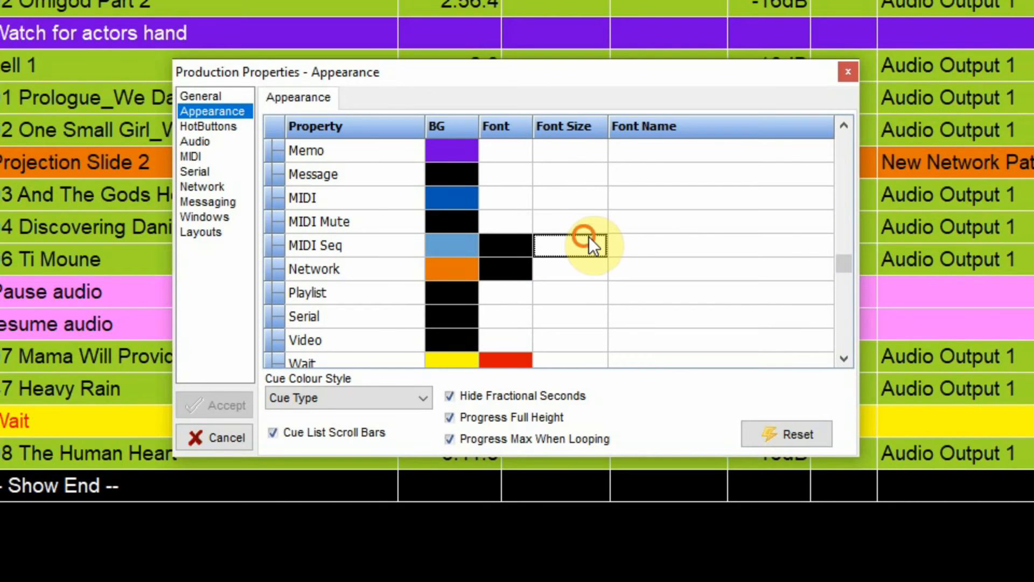
mouse_move(589, 174)
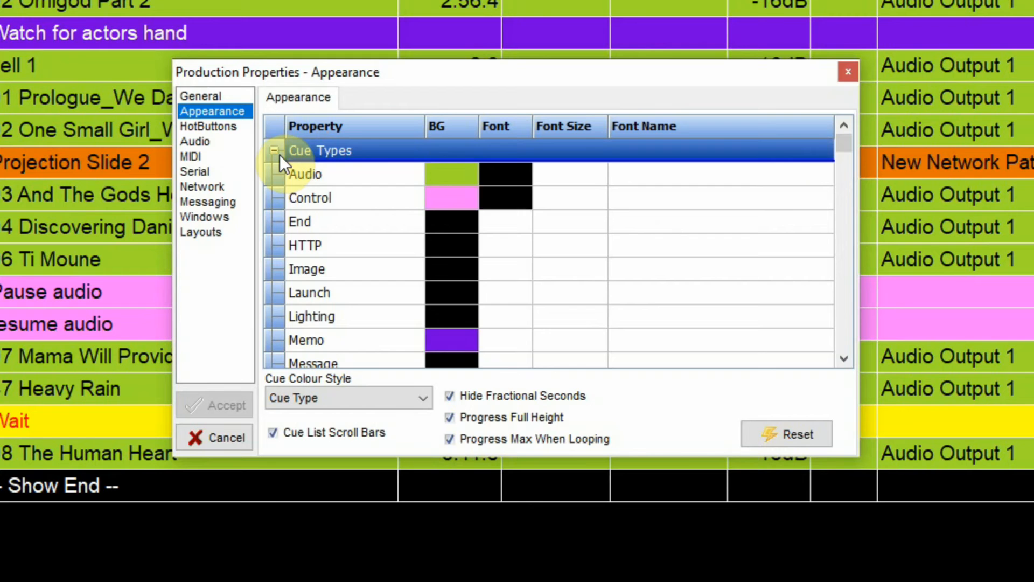
click(274, 150)
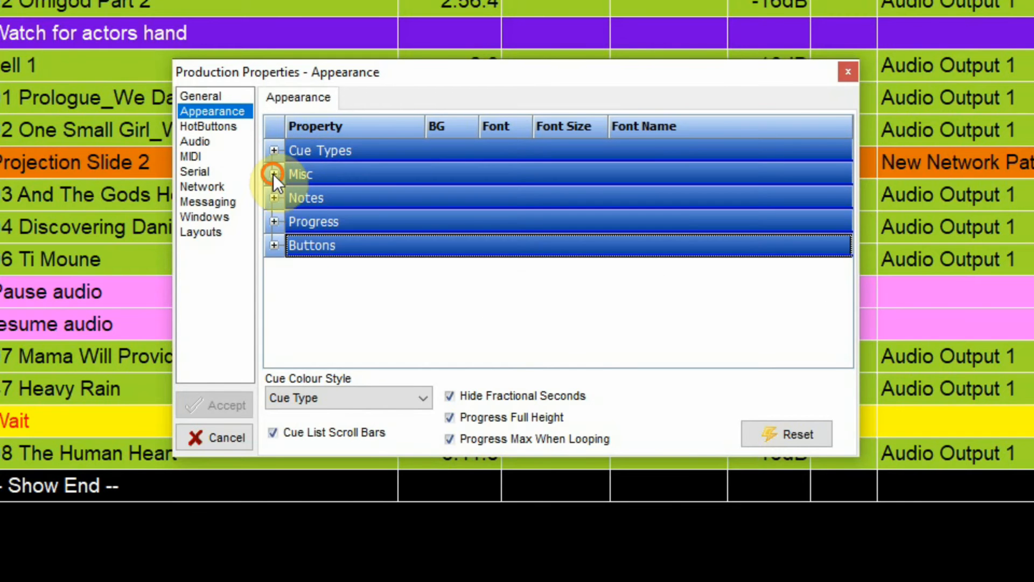
click(274, 174)
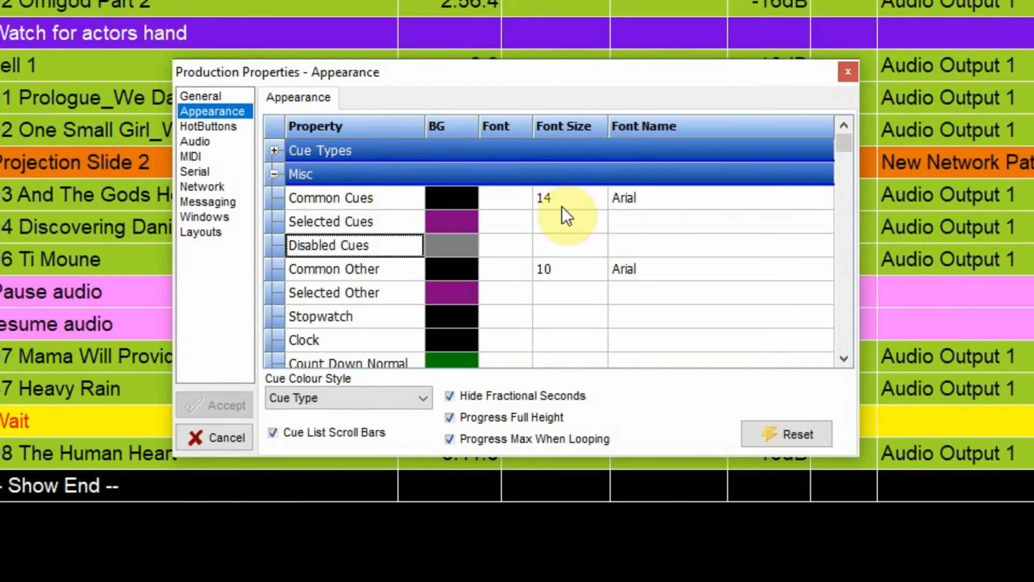
mouse_move(576, 209)
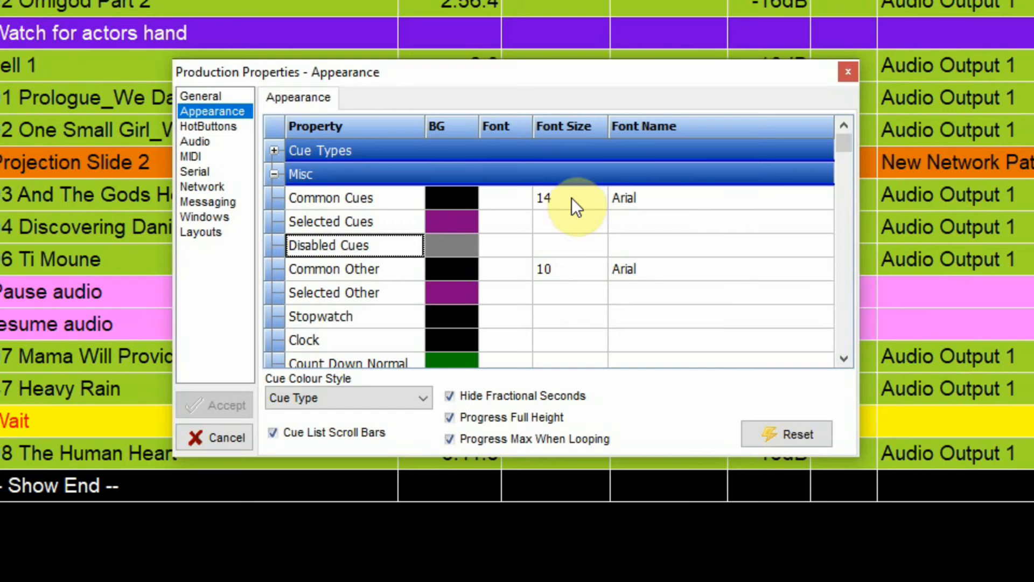
mouse_move(676, 208)
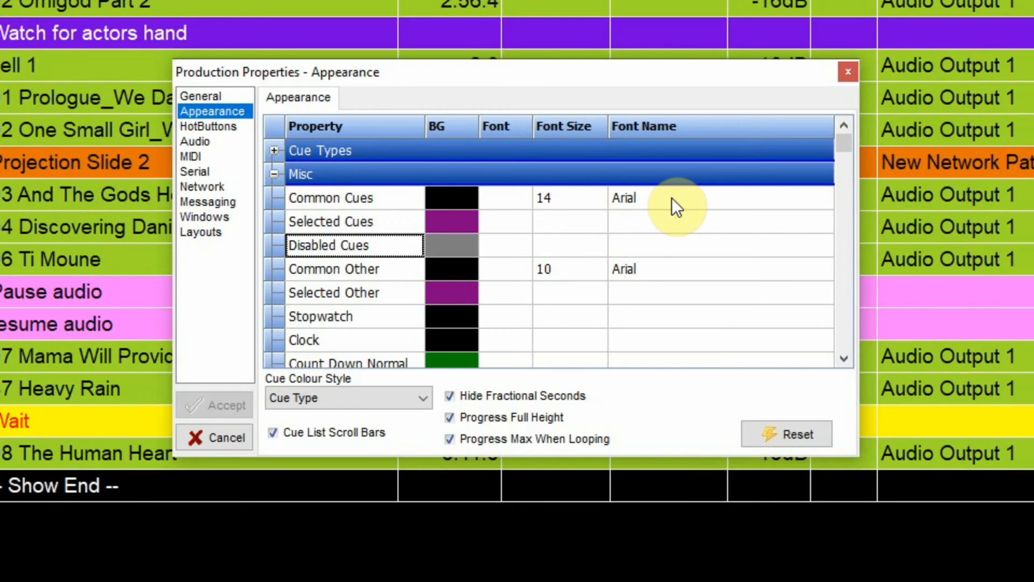
mouse_move(561, 228)
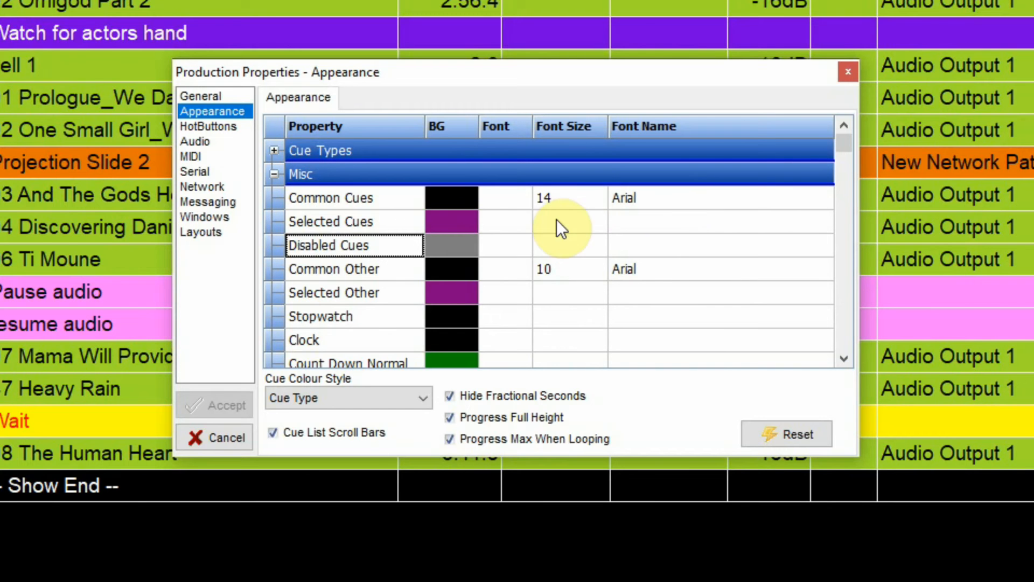
mouse_move(567, 208)
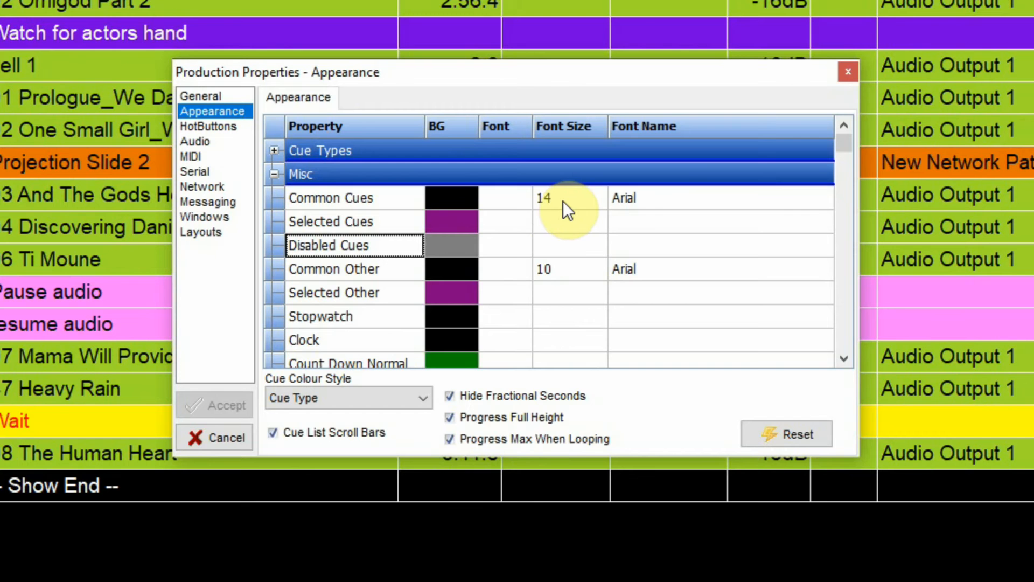
mouse_move(643, 202)
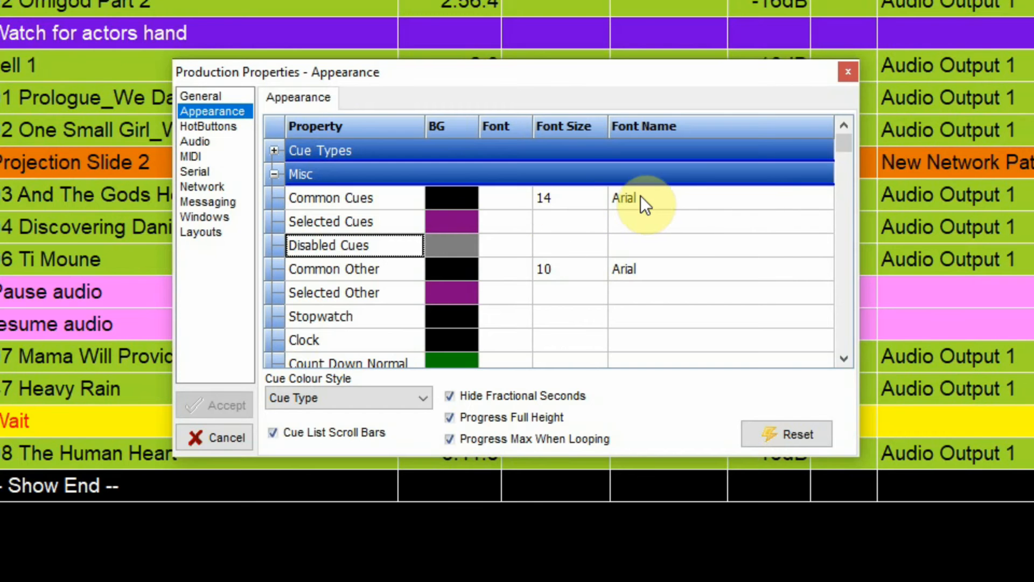
scroll(down, 3)
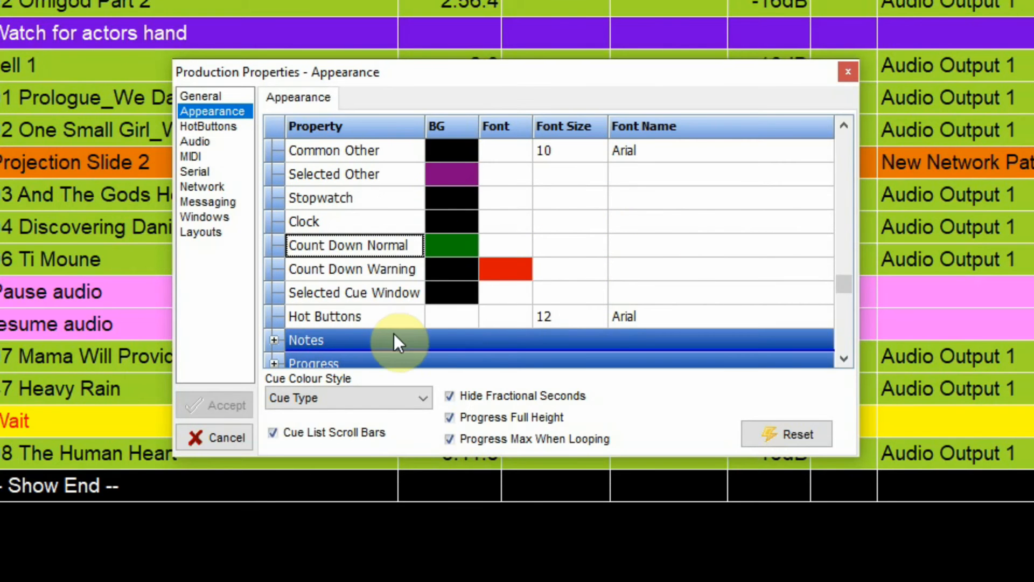
mouse_move(653, 316)
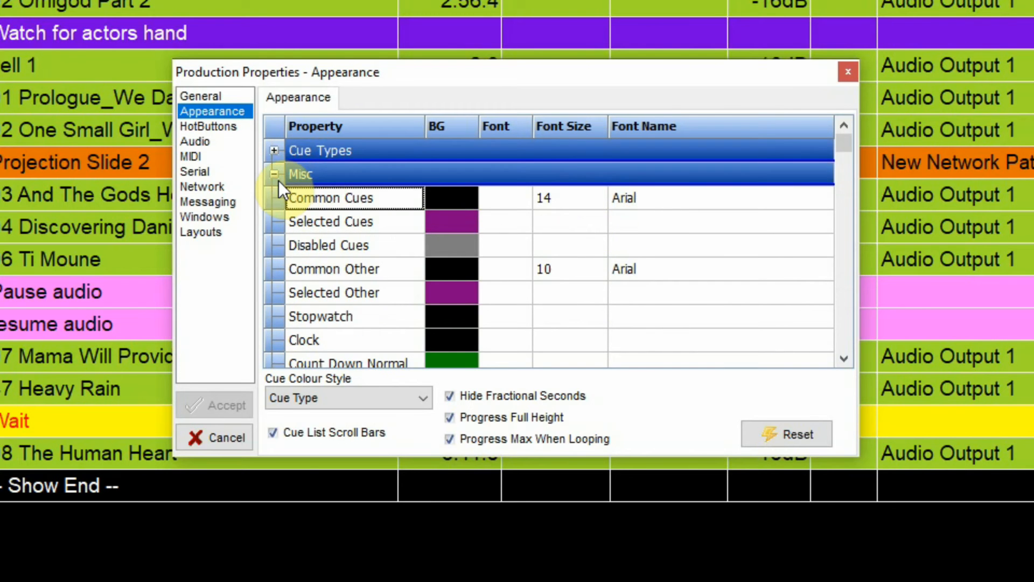
click(274, 150)
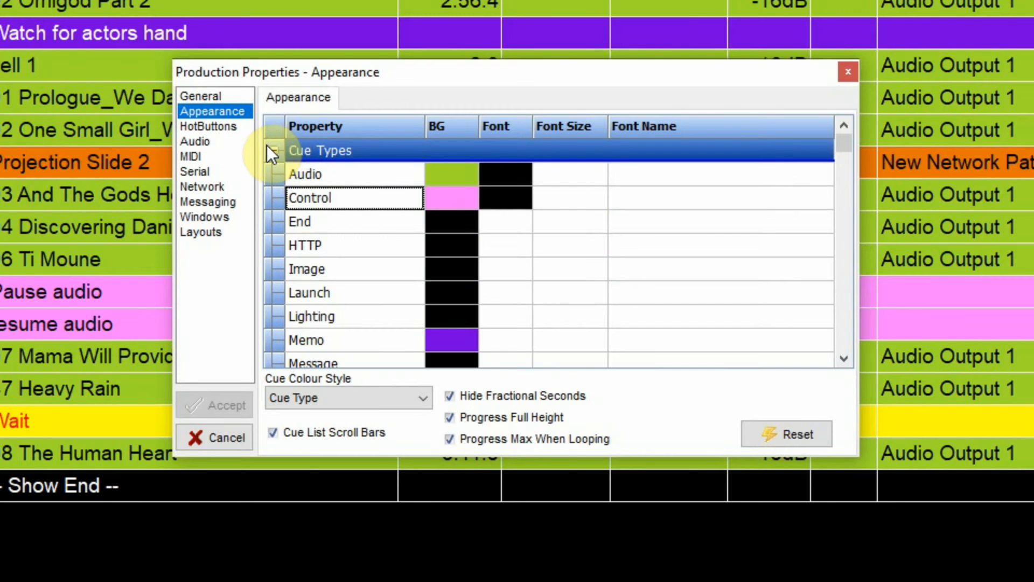
click(274, 150)
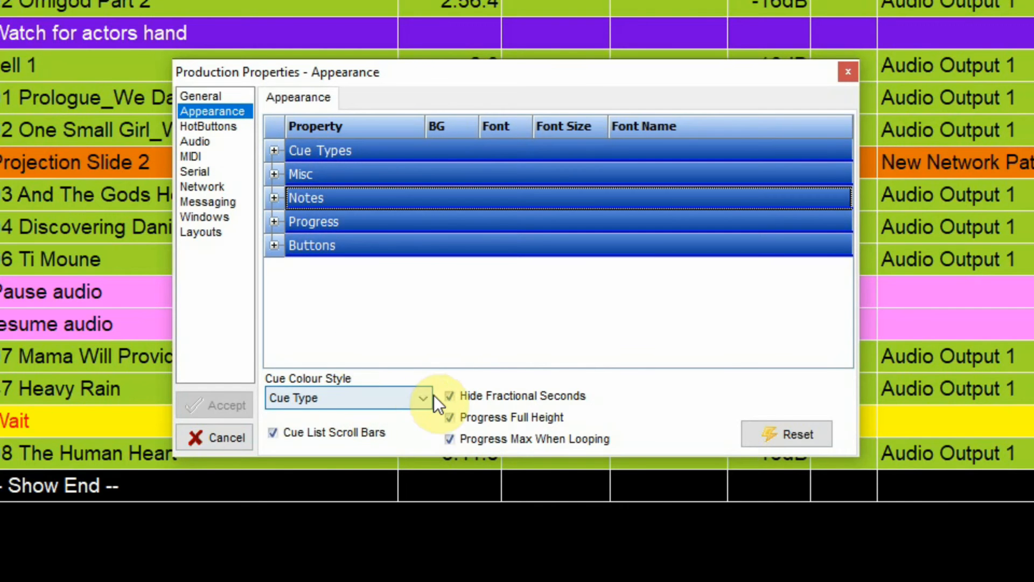
- Try Common in the Cue Colour Style dropdown, then set it back to Cue Type
click(346, 397)
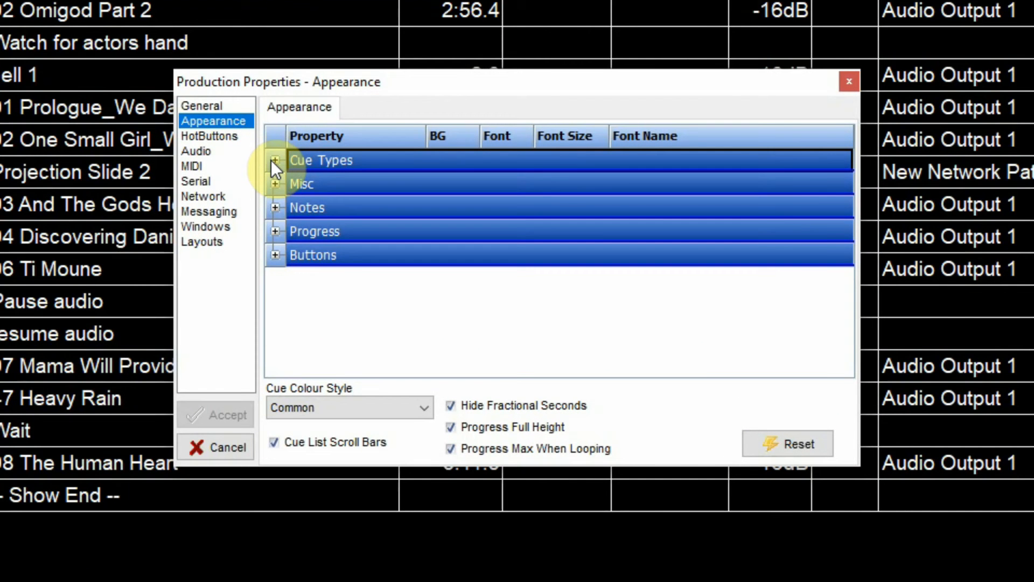
click(275, 160)
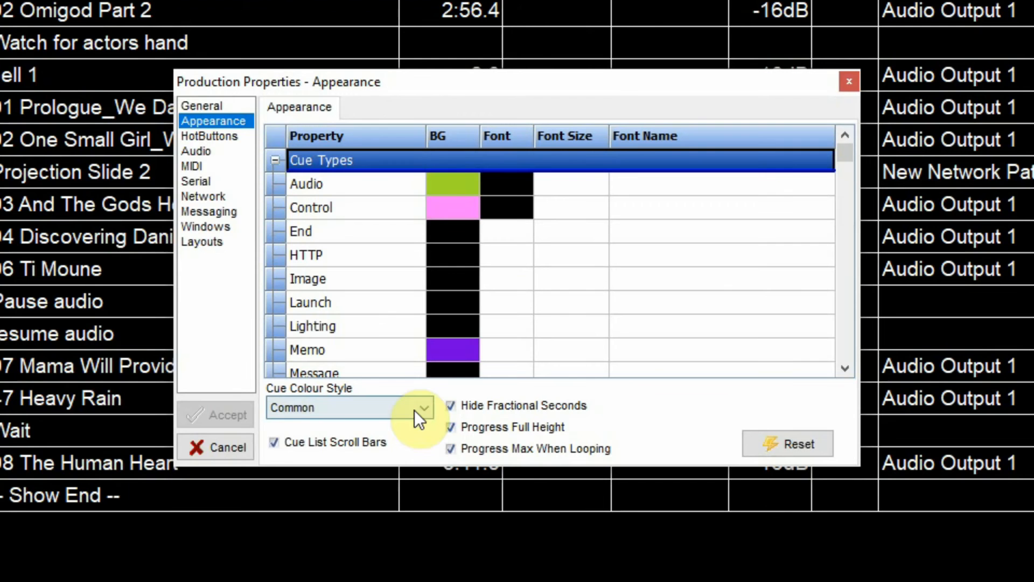
click(350, 407)
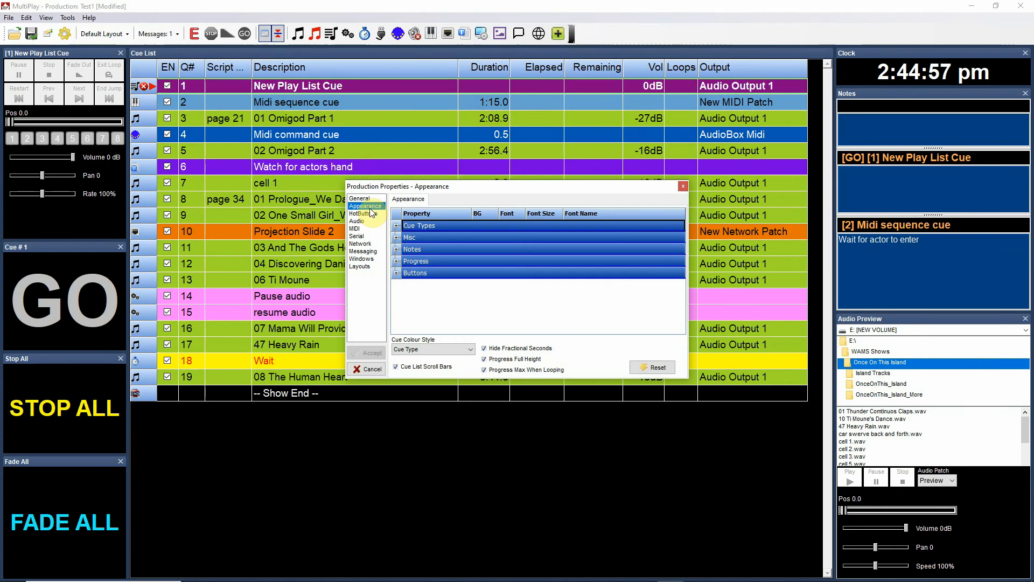
- Expand the Notes and Buttons colour groups and inspect the notes header and Fade All colours
click(396, 250)
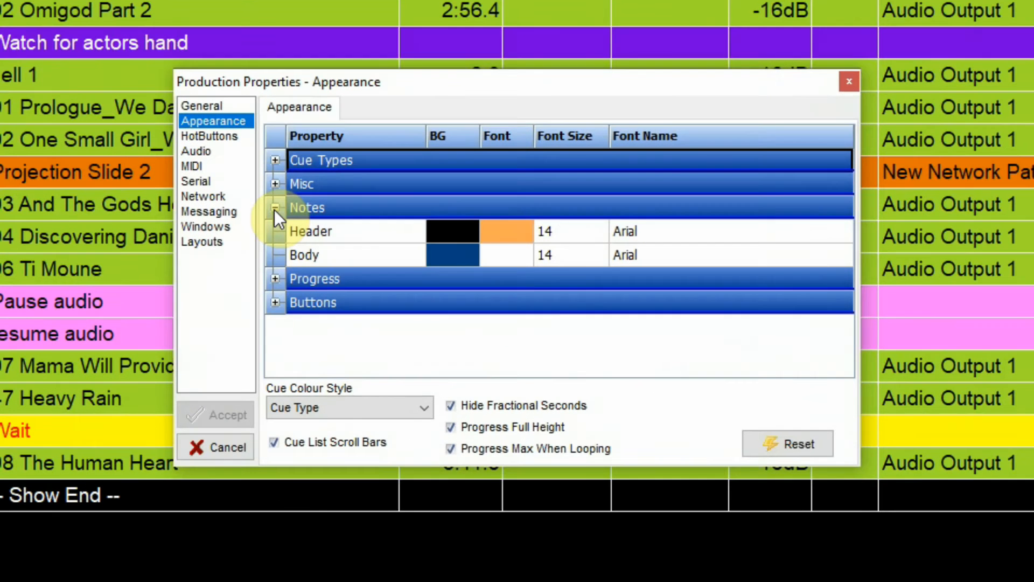
mouse_move(676, 162)
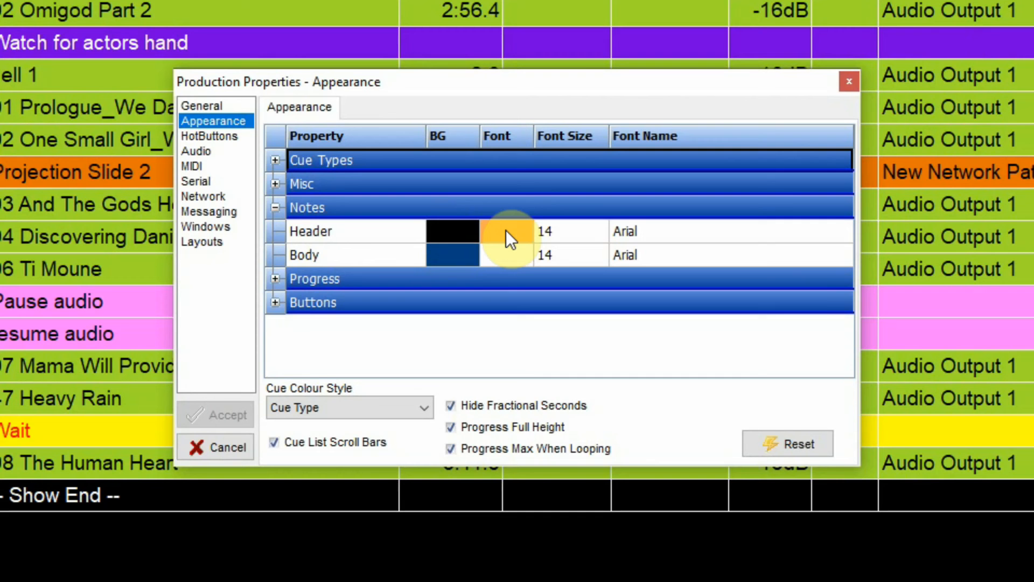
click(505, 231)
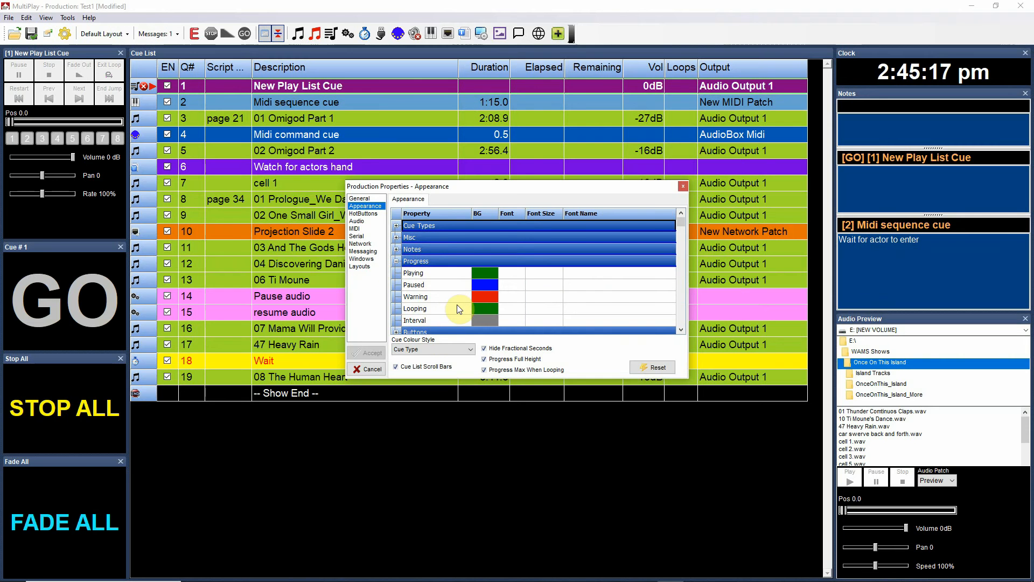
mouse_move(447, 292)
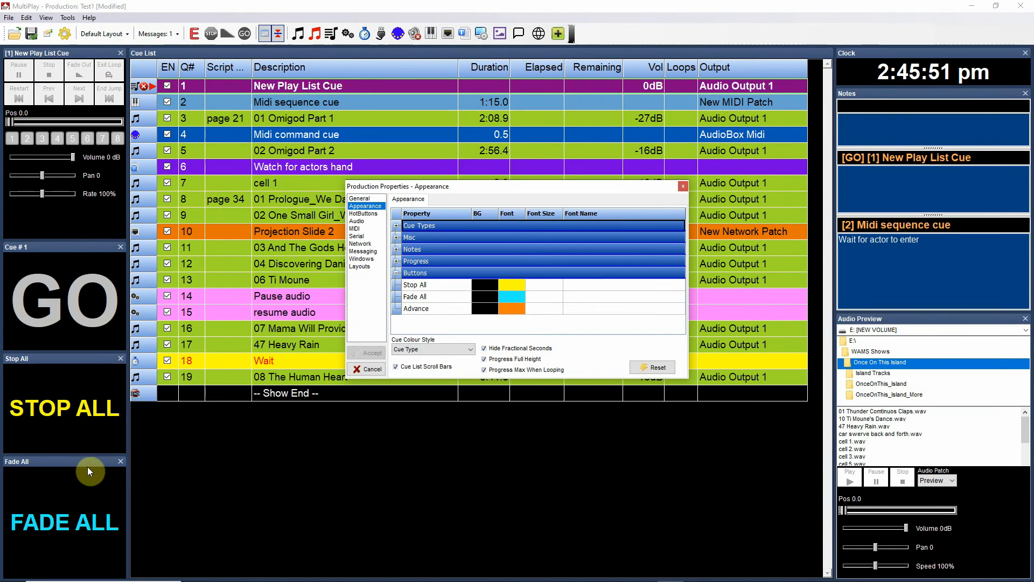
mouse_move(488, 310)
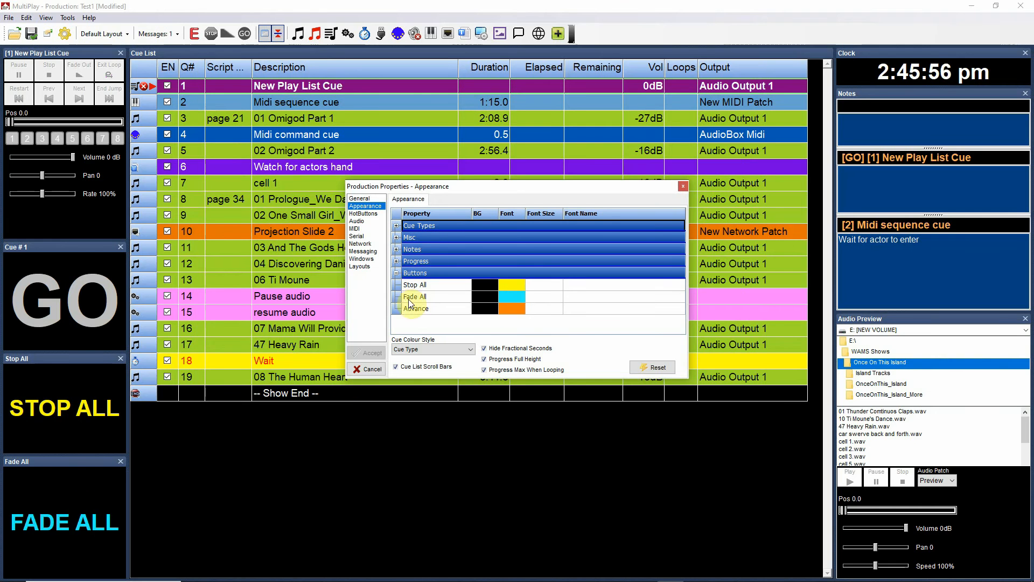
click(397, 272)
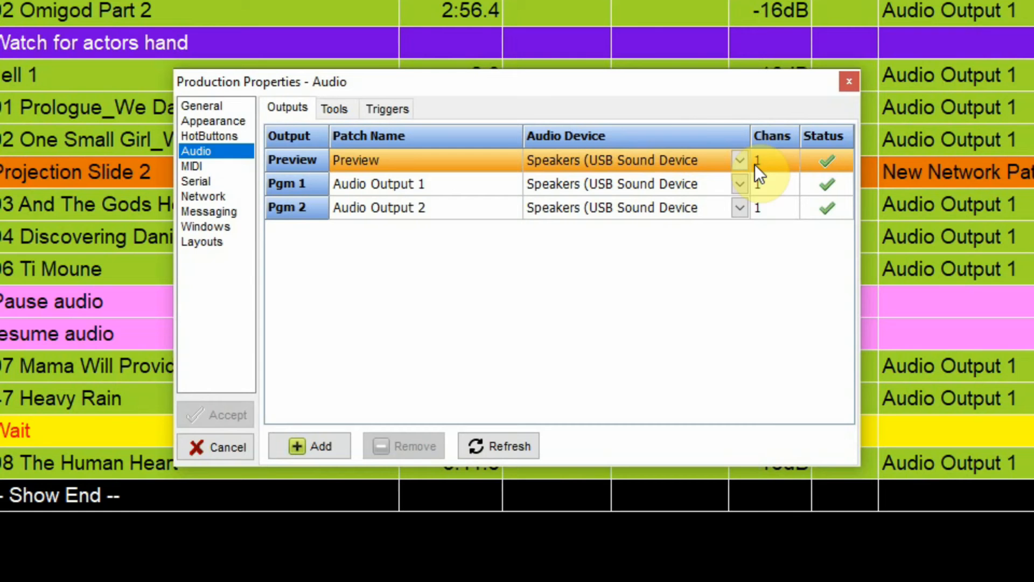
- Check the Preview output's channel setting on the Audio Outputs page
click(737, 160)
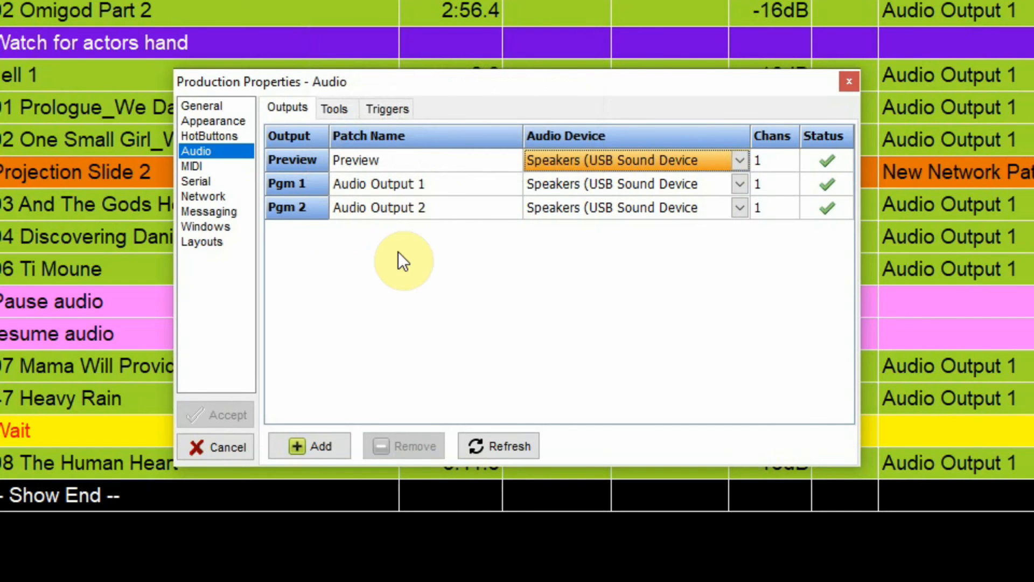
mouse_move(847, 172)
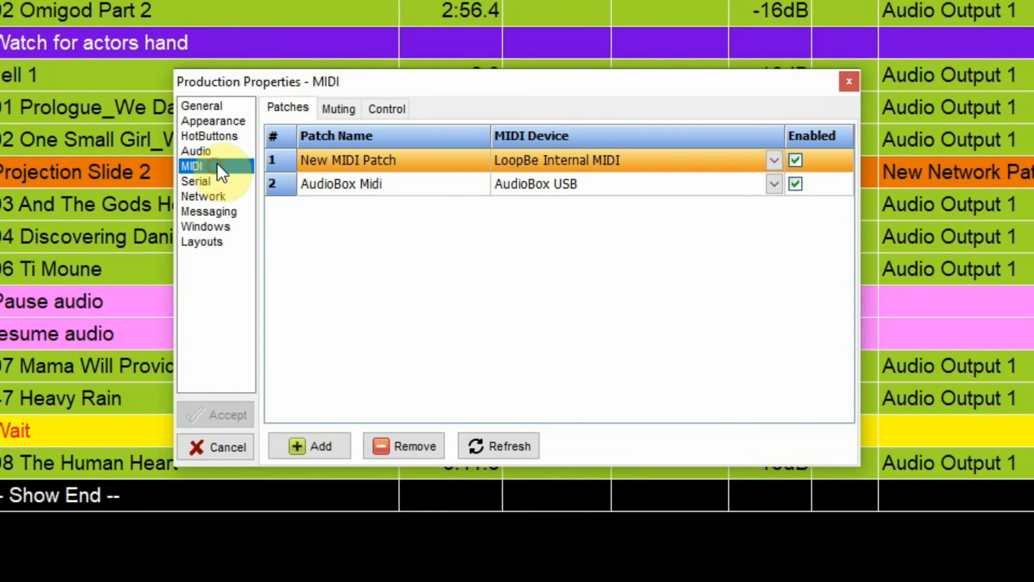
mouse_move(425, 341)
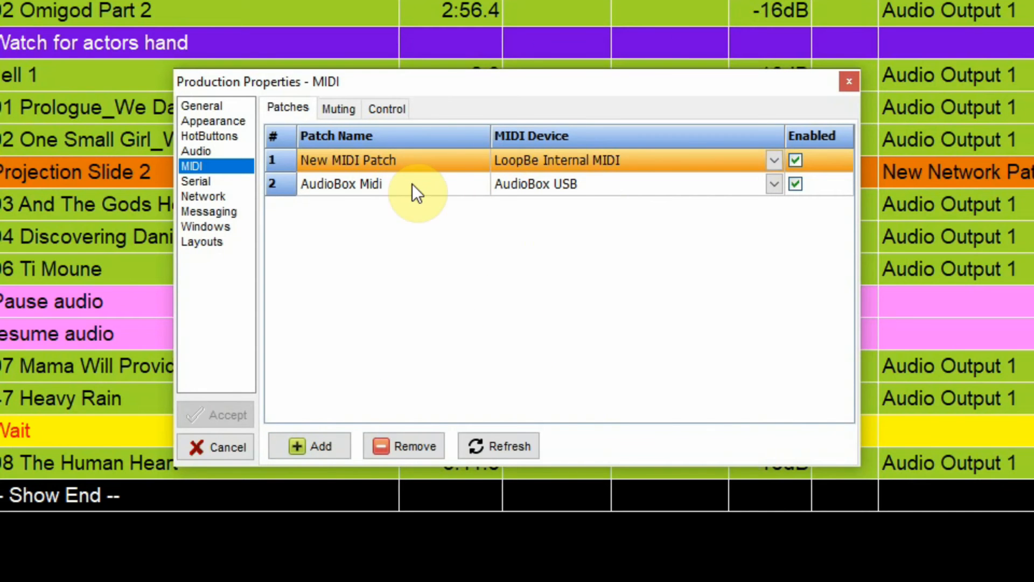
mouse_move(426, 211)
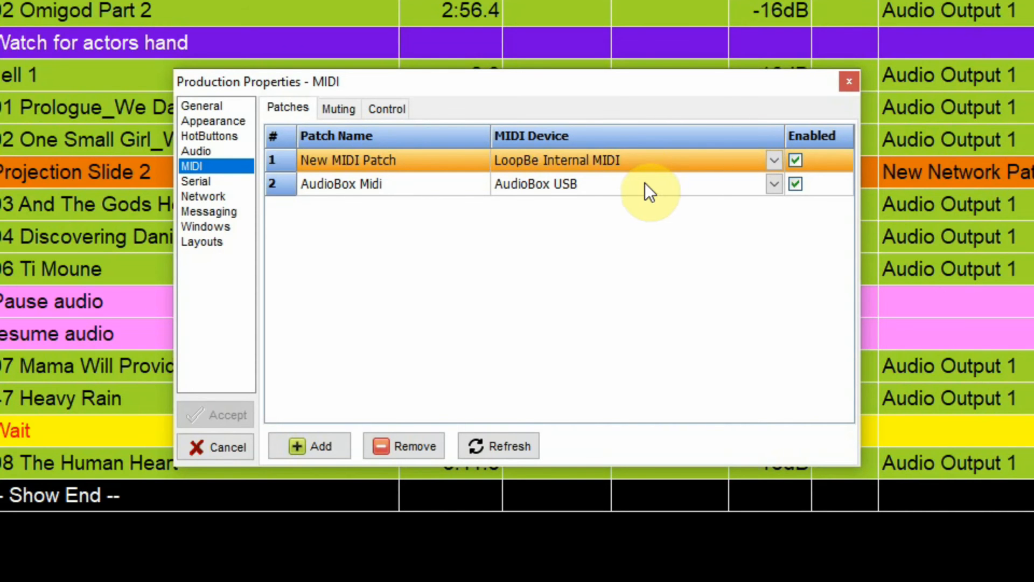
mouse_move(636, 170)
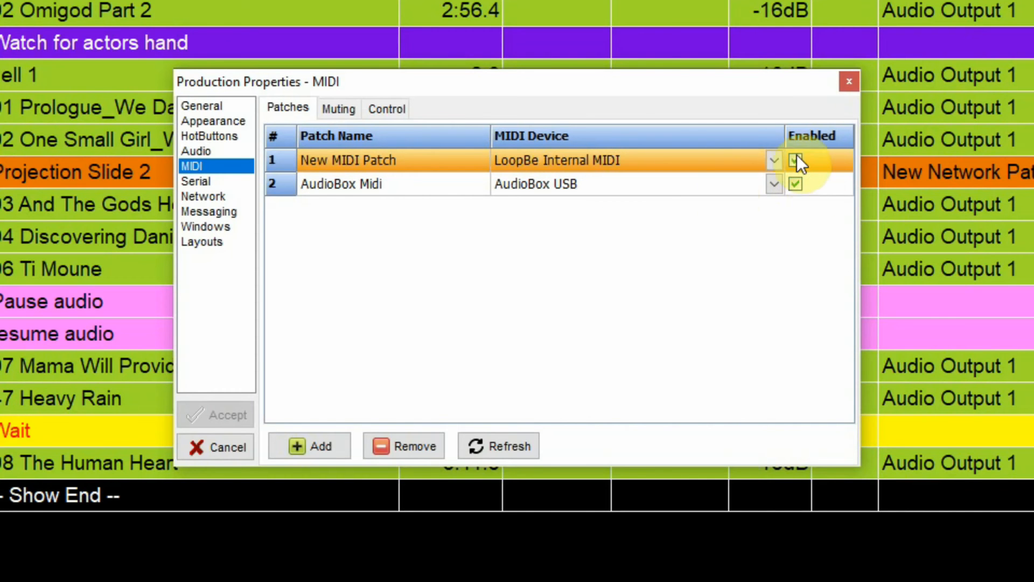
- Toggle New MIDI Patch's Enabled box, then view the serial and network patch pages
click(794, 160)
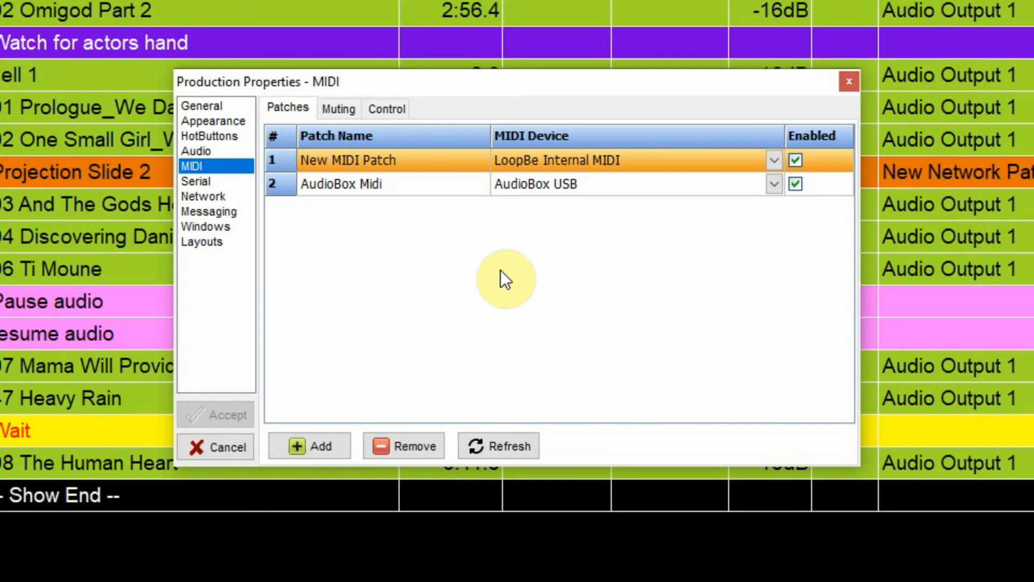
mouse_move(516, 272)
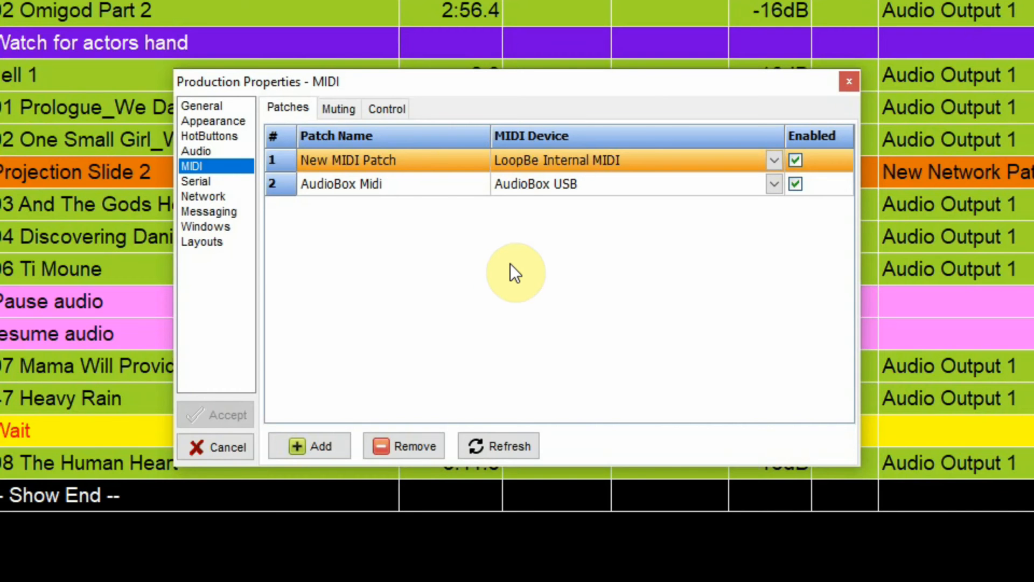
click(196, 181)
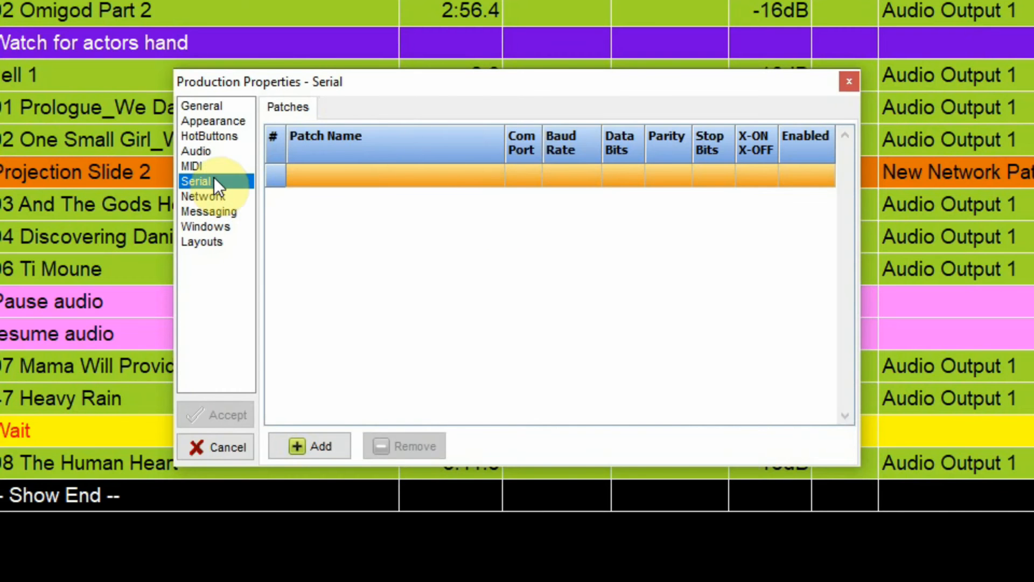
click(203, 196)
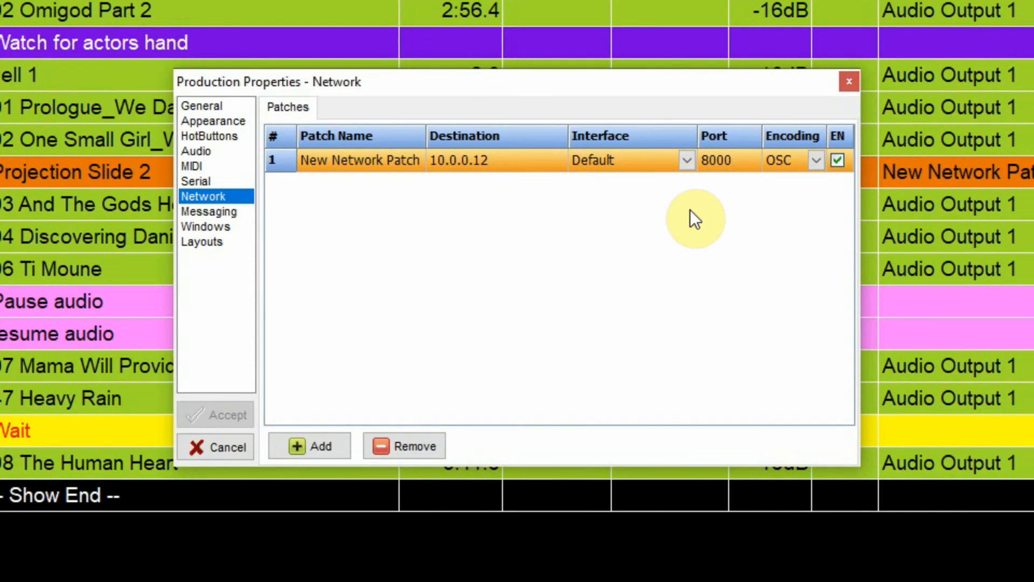
mouse_move(528, 205)
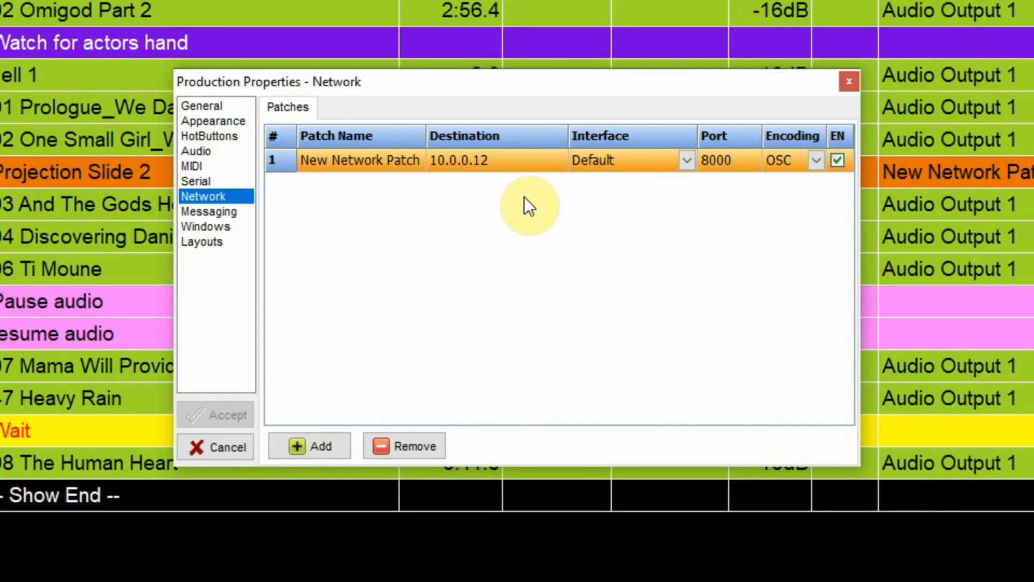
mouse_move(515, 175)
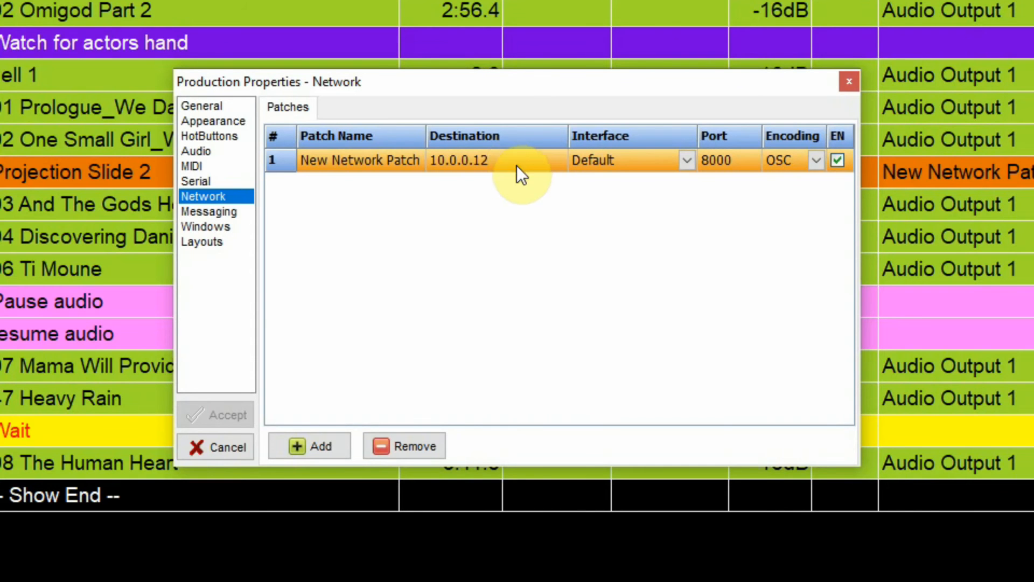
mouse_move(471, 184)
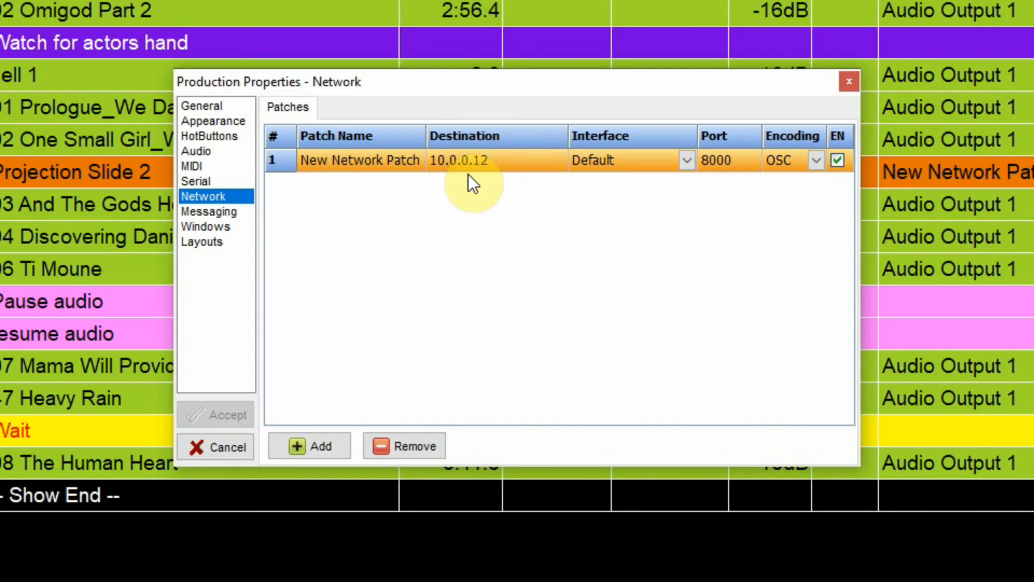
mouse_move(528, 168)
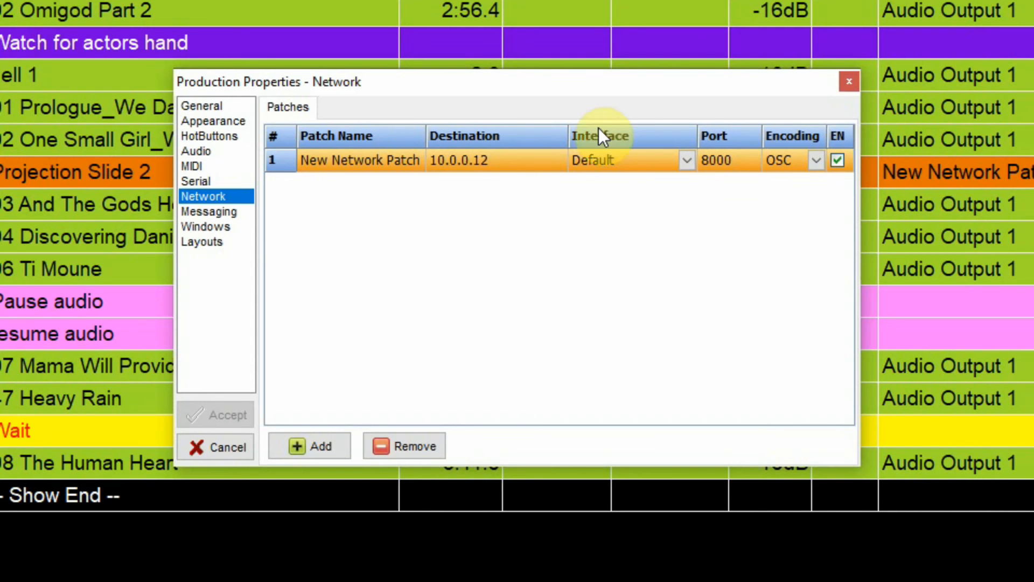
mouse_move(734, 191)
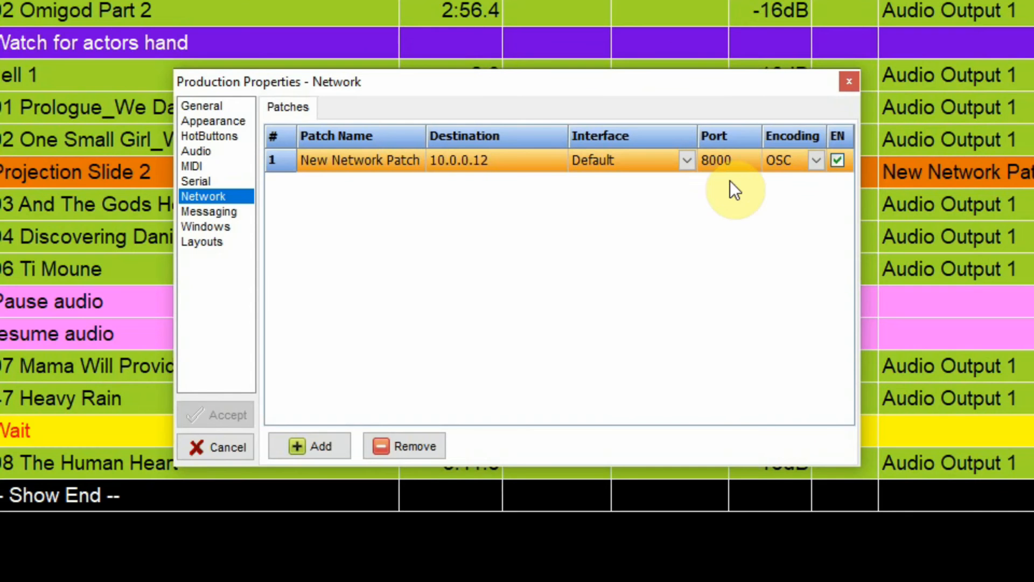
mouse_move(754, 167)
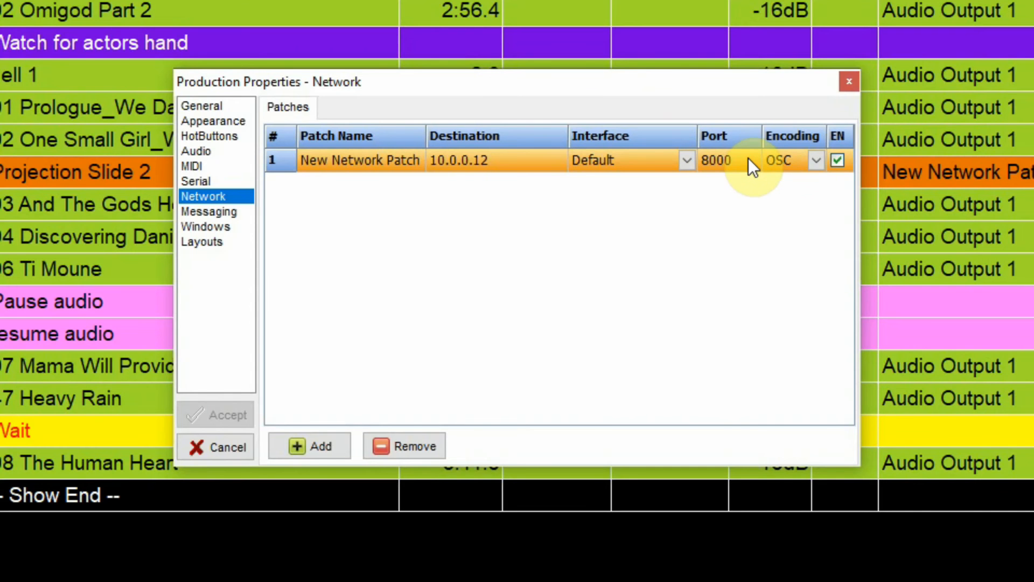
- Keep OSC encoding on the network patch to 10.0.0.12 port 8000 and view Messaging
click(815, 160)
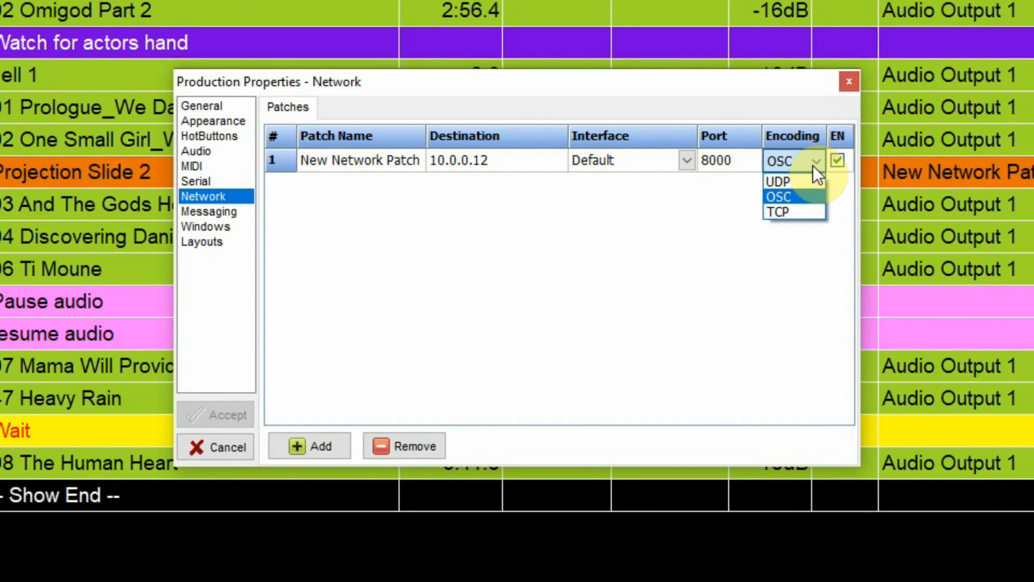
click(778, 196)
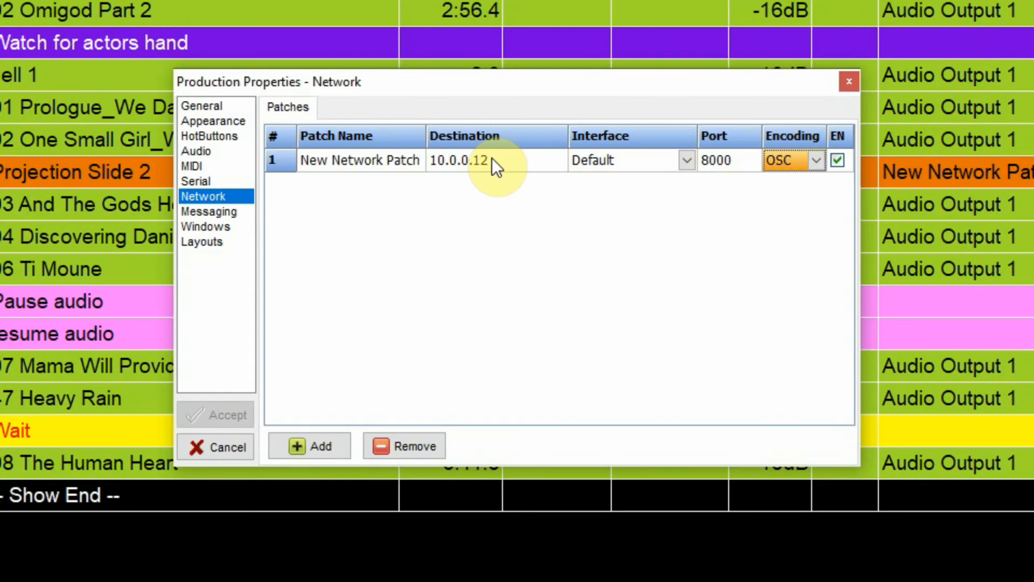
mouse_move(493, 166)
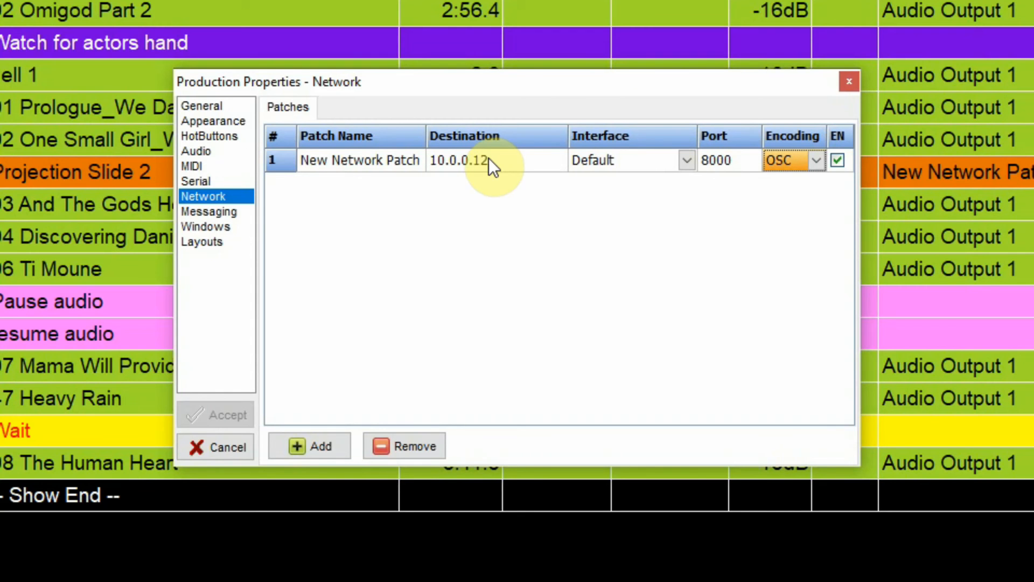
click(210, 211)
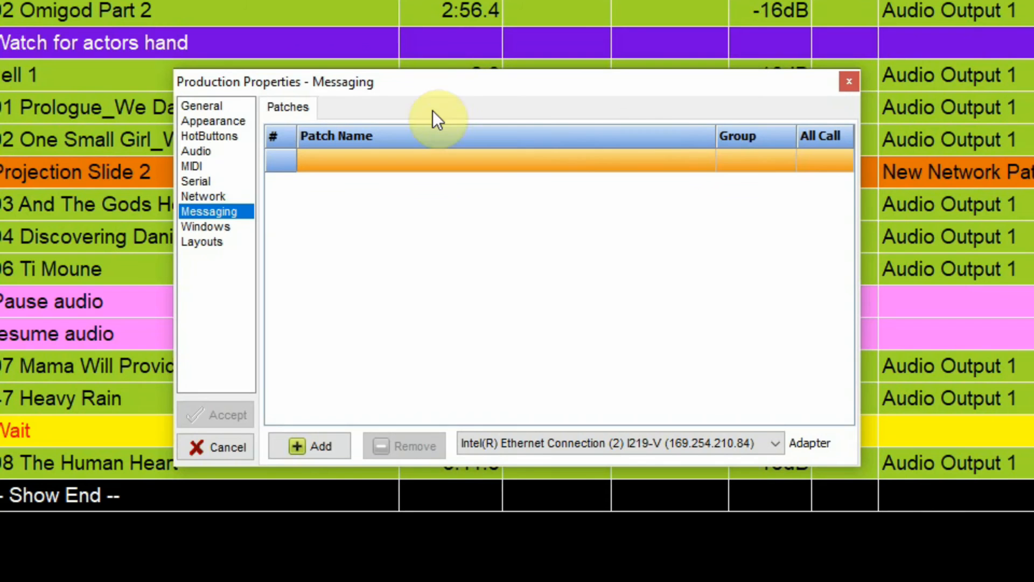
mouse_move(487, 234)
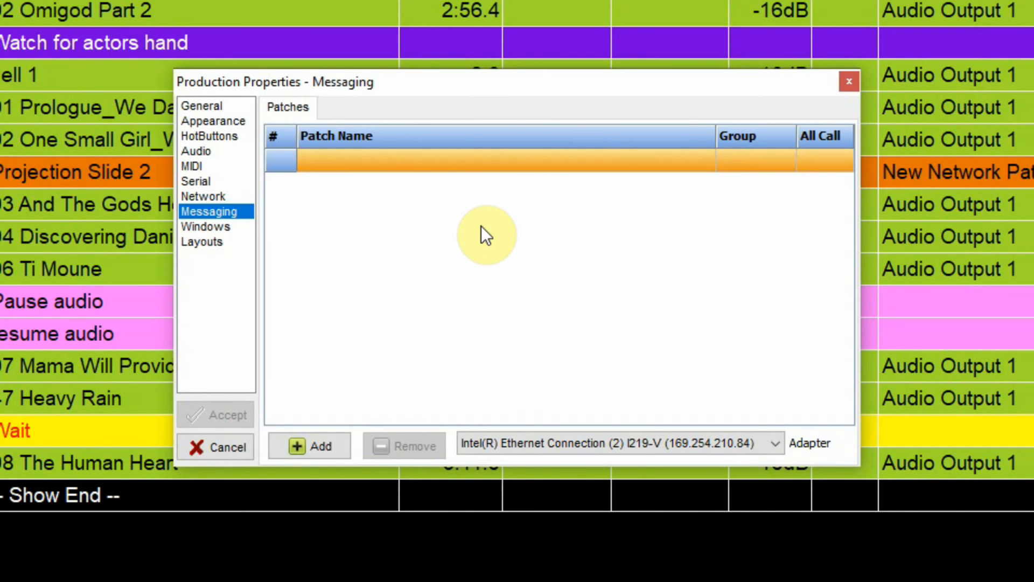
mouse_move(475, 231)
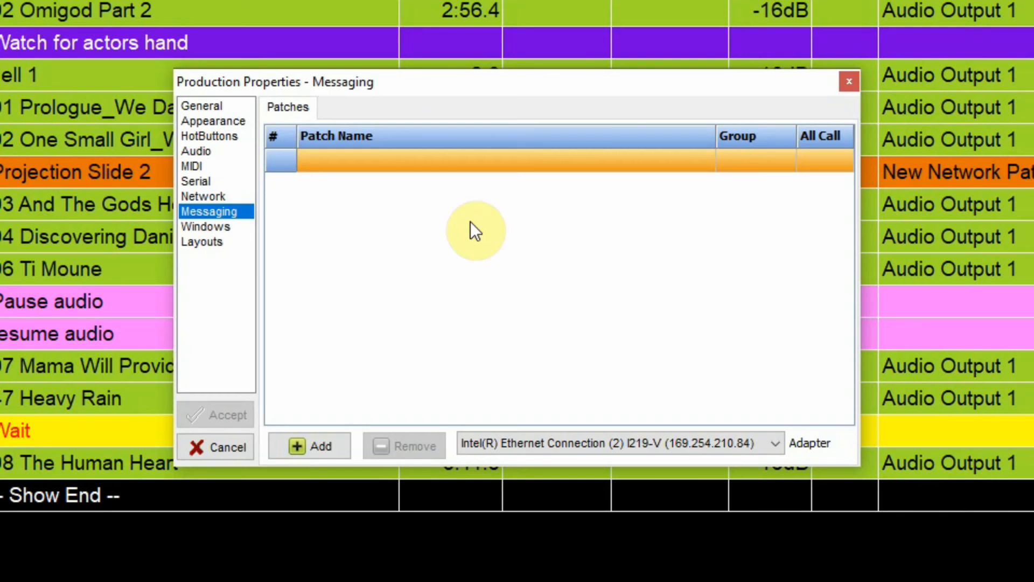
- View the Windows page, then the Layouts page listing Default Layout and Layout 2
click(206, 226)
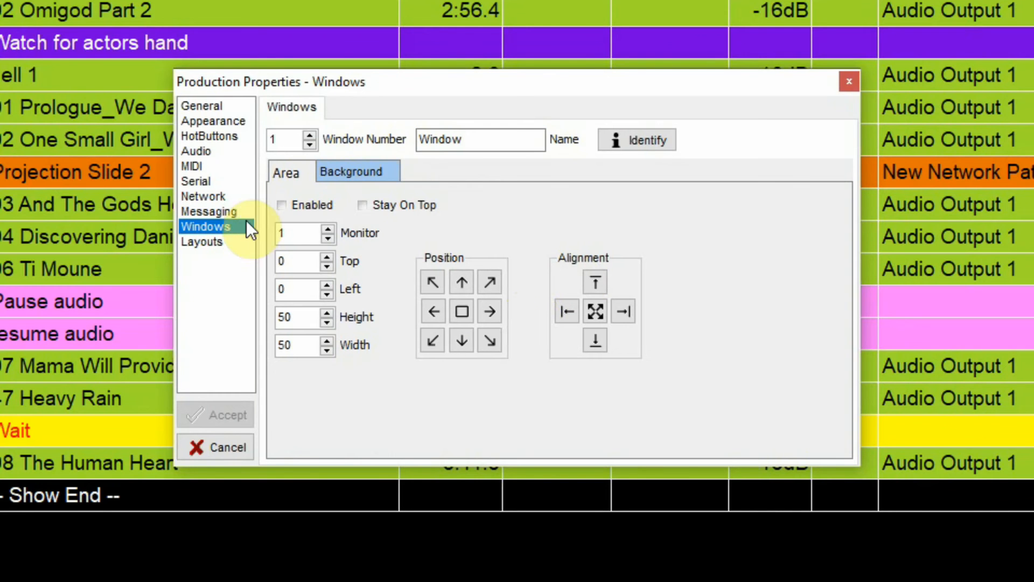
mouse_move(205, 254)
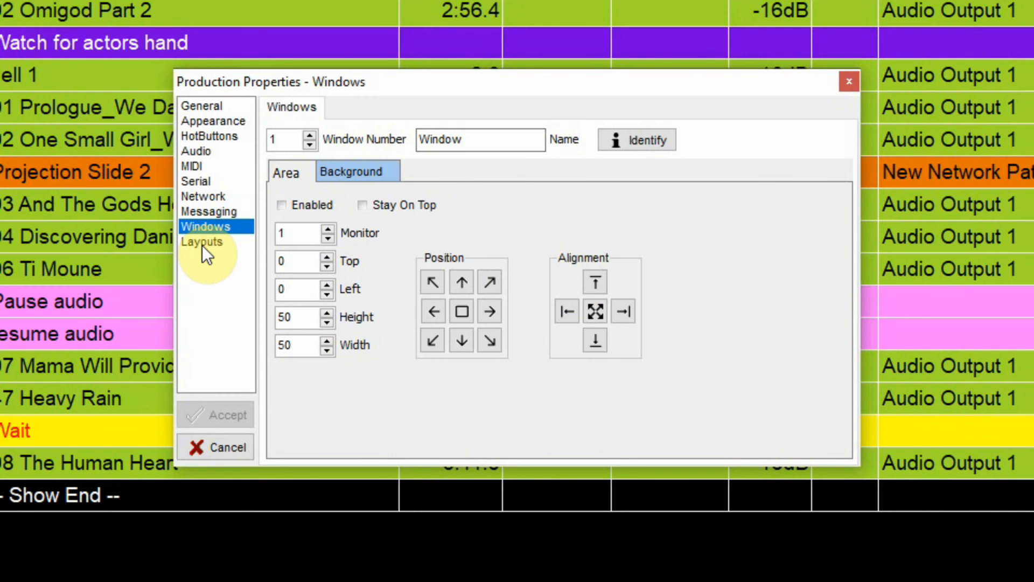
click(202, 241)
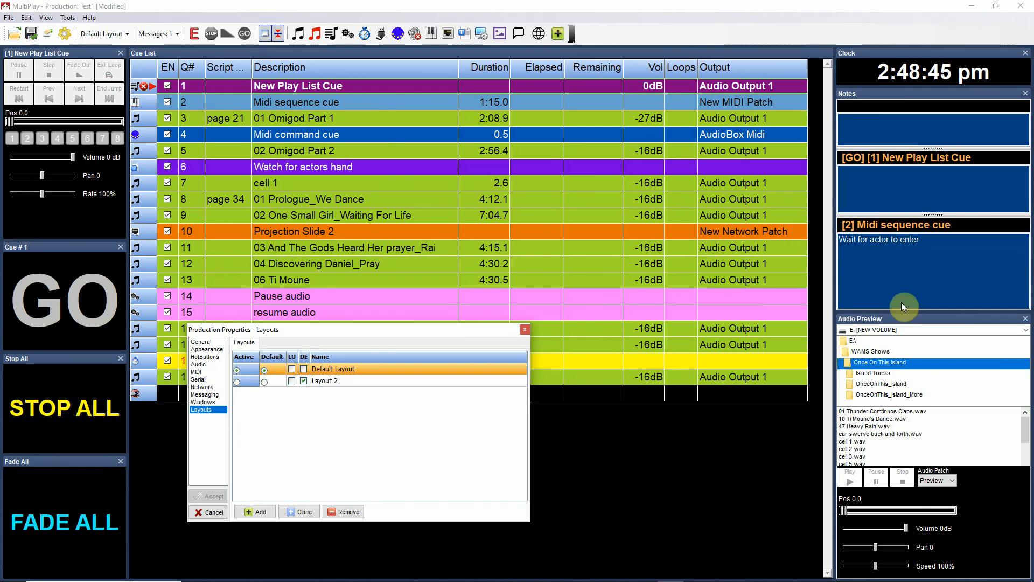
mouse_move(381, 376)
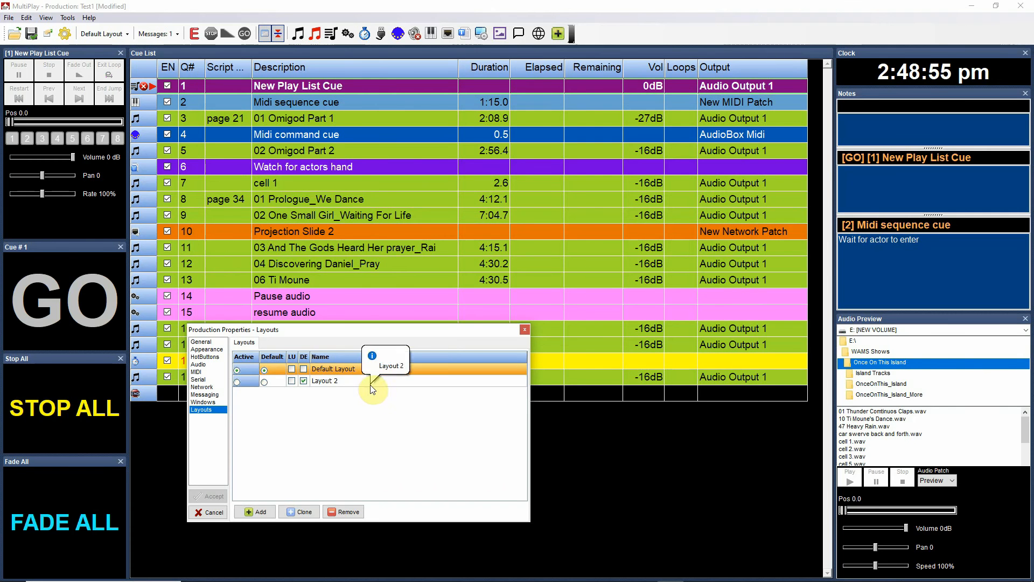
- Pick the Layout 2 entry from the layout menu
click(333, 369)
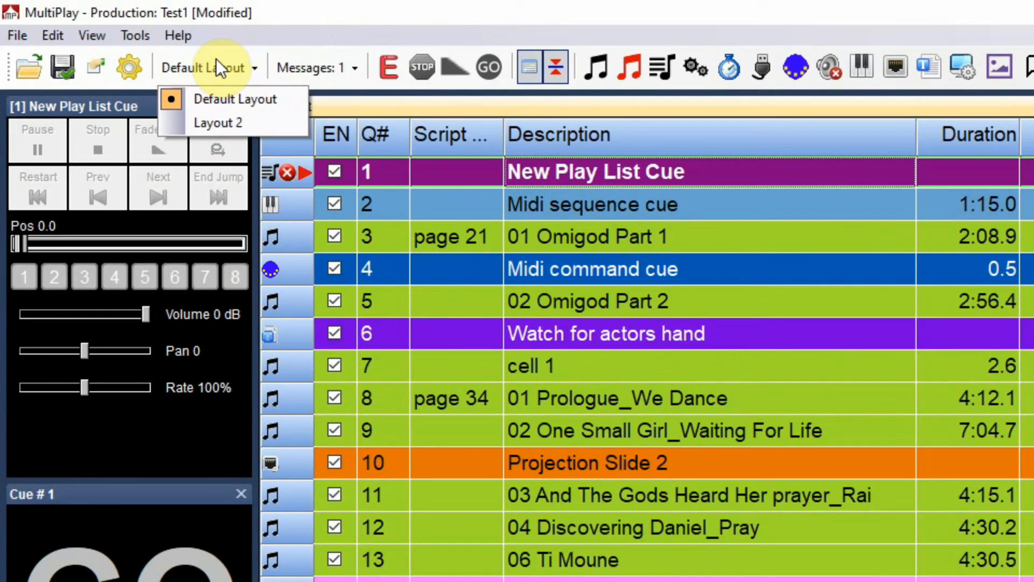
- Switch to the Layout 2 arrangement, then back to Default Layout
click(218, 122)
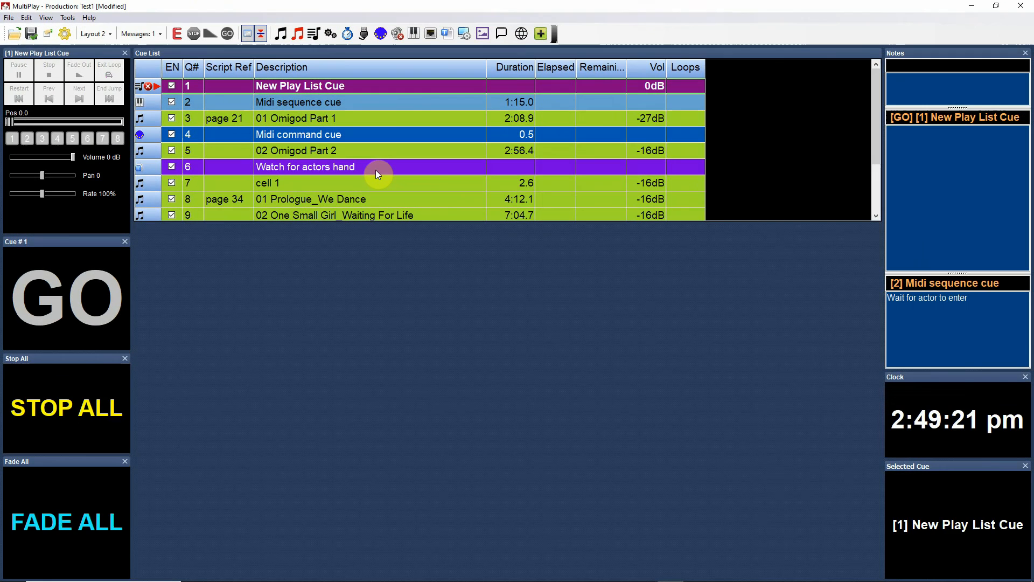
mouse_move(419, 165)
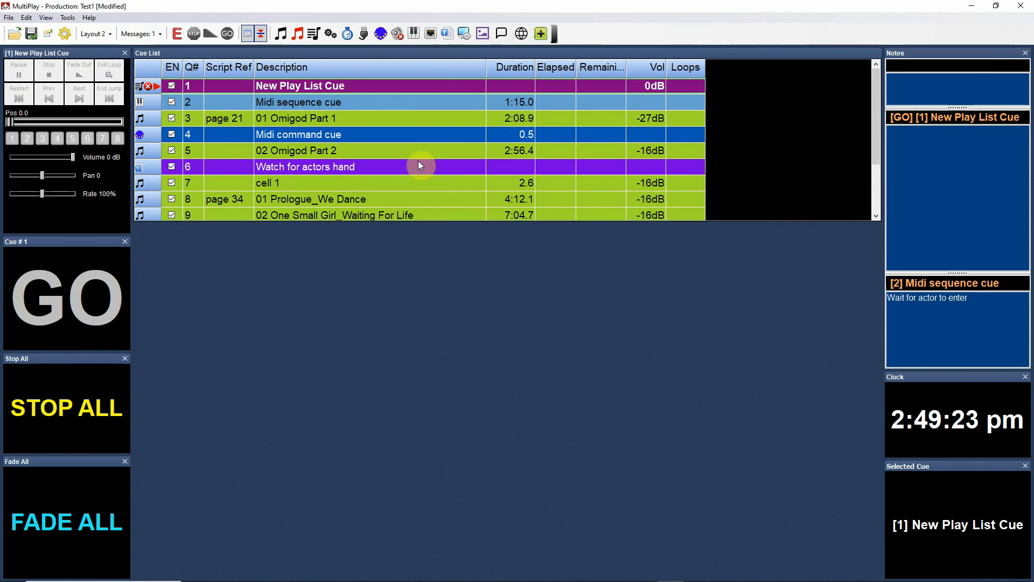
click(92, 33)
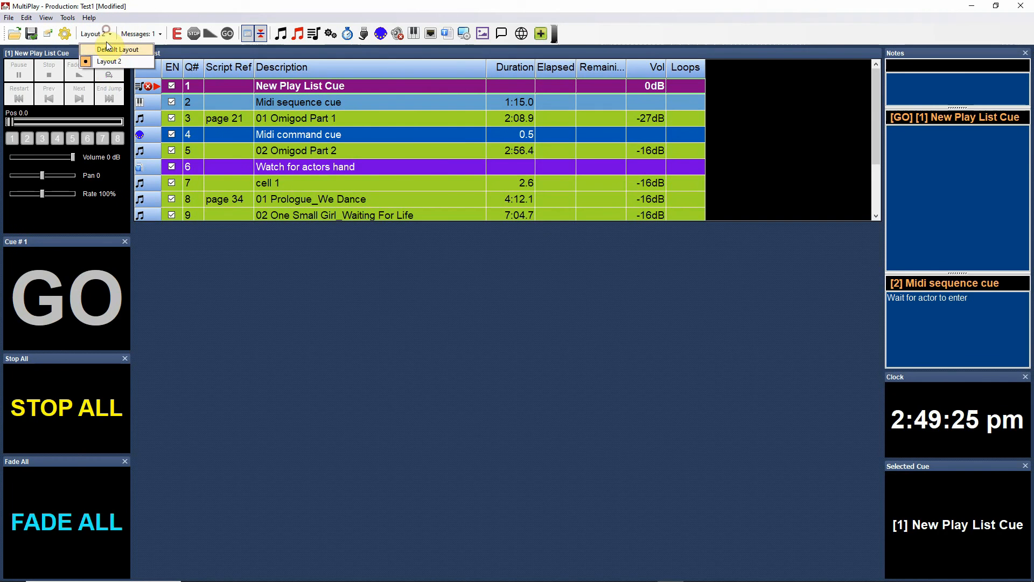
click(116, 49)
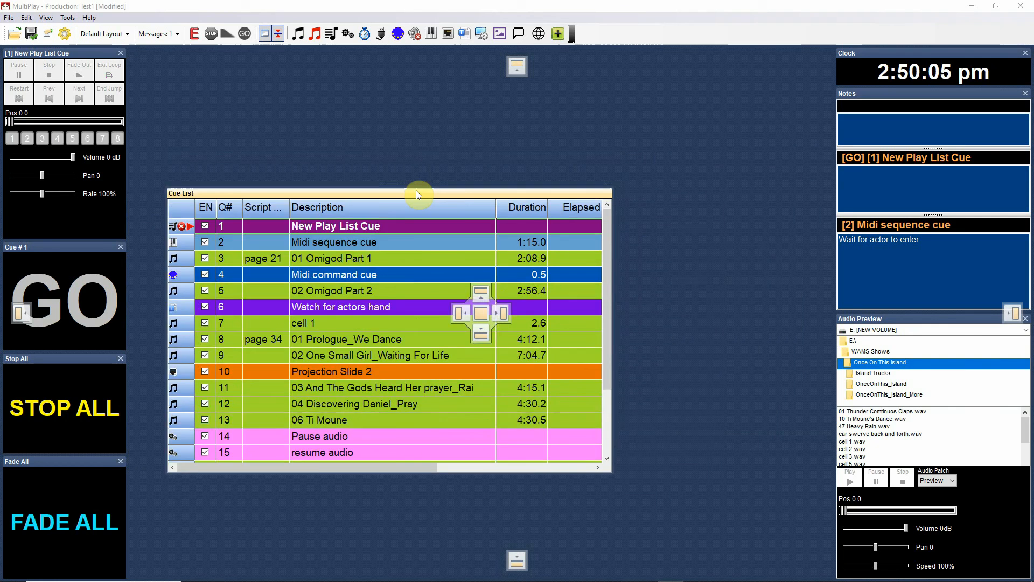
- Dock the Cue List in the centre and Notes under the Clock, then shrink the window
drag(419, 192, 657, 164)
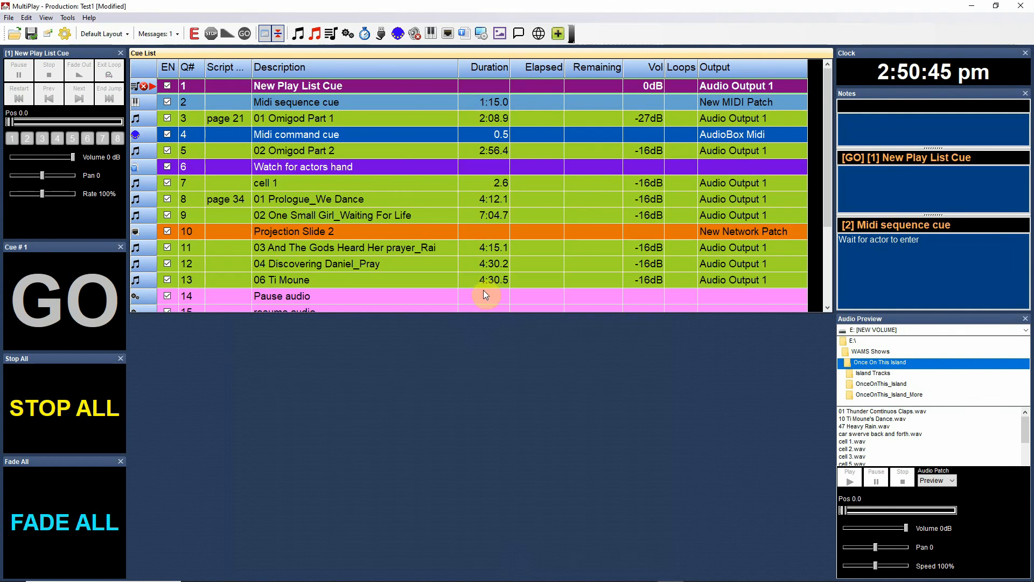
mouse_move(465, 103)
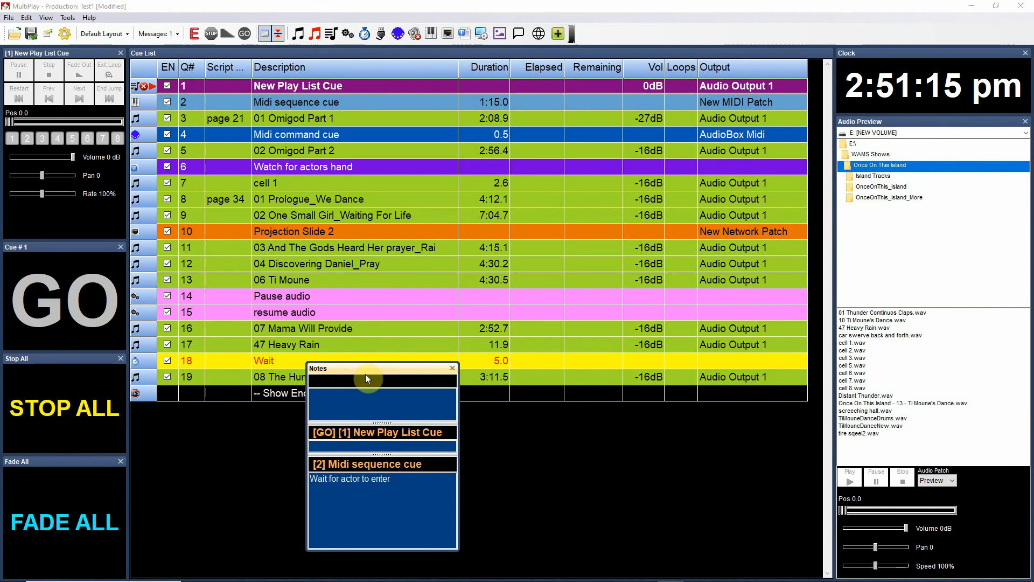
drag(367, 367, 895, 304)
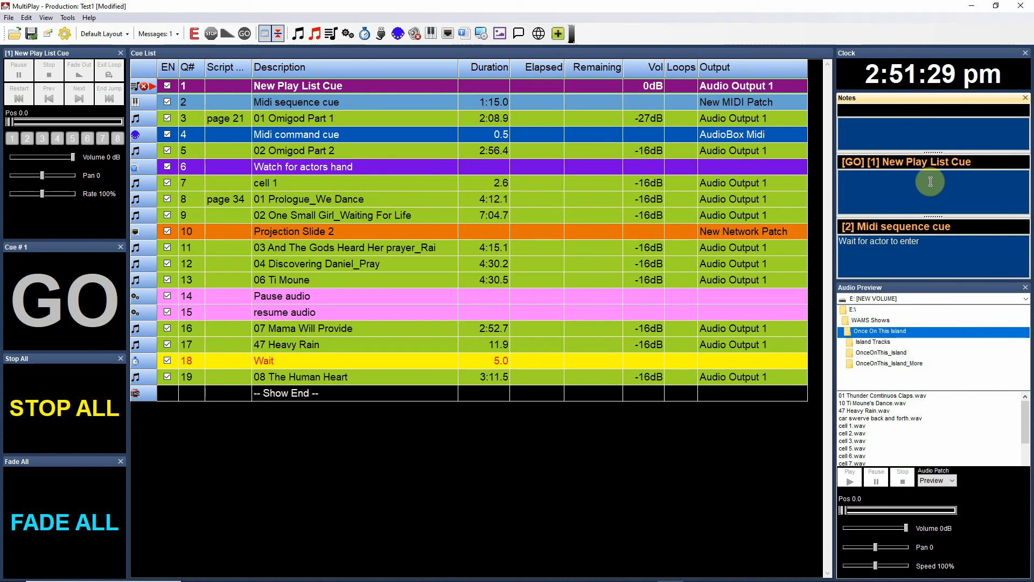
mouse_move(863, 353)
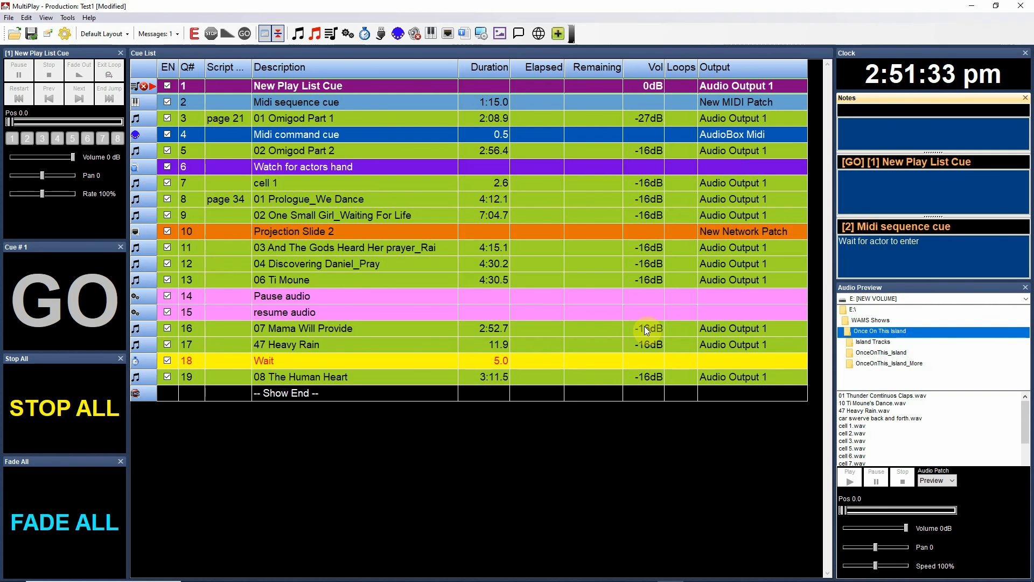
click(996, 6)
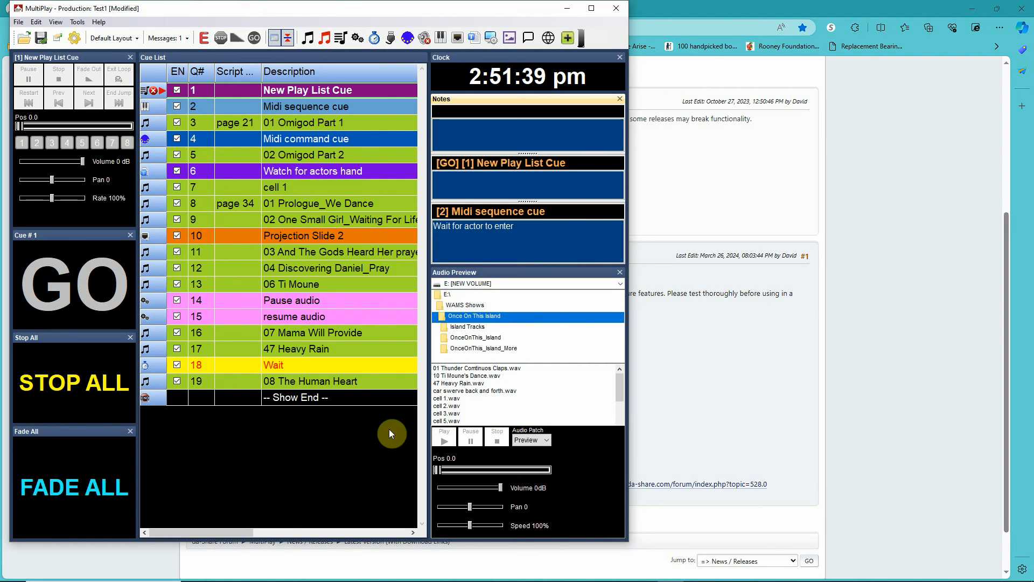
mouse_move(318, 63)
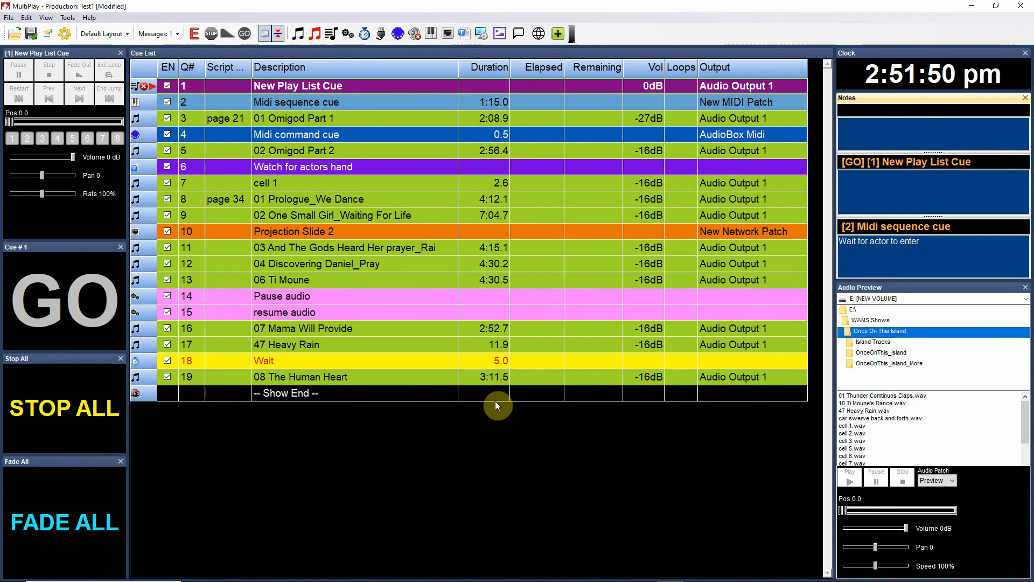
mouse_move(402, 94)
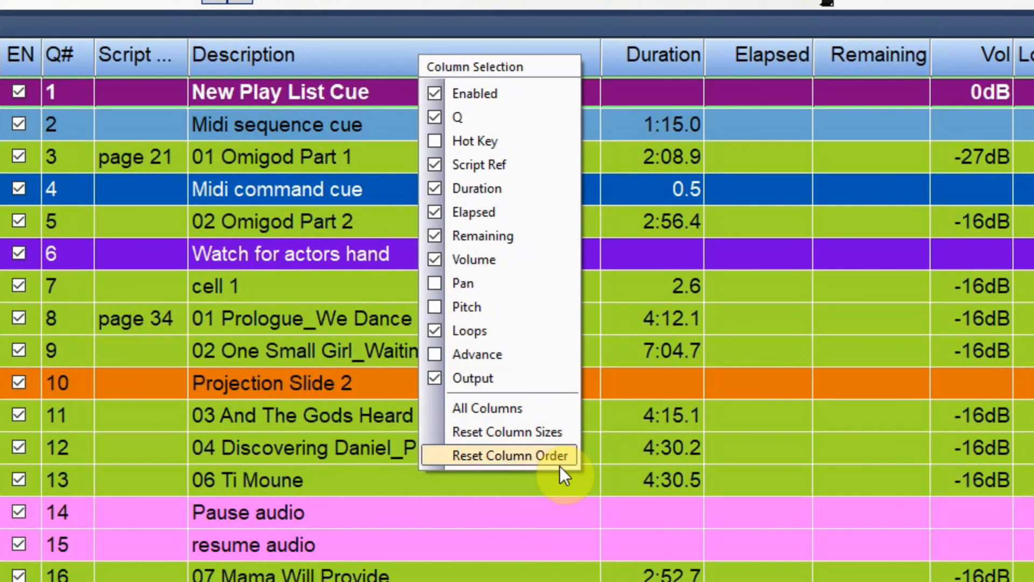
- Reset the cue list column order so Script Ref follows Description and Loops precedes Vol
click(508, 455)
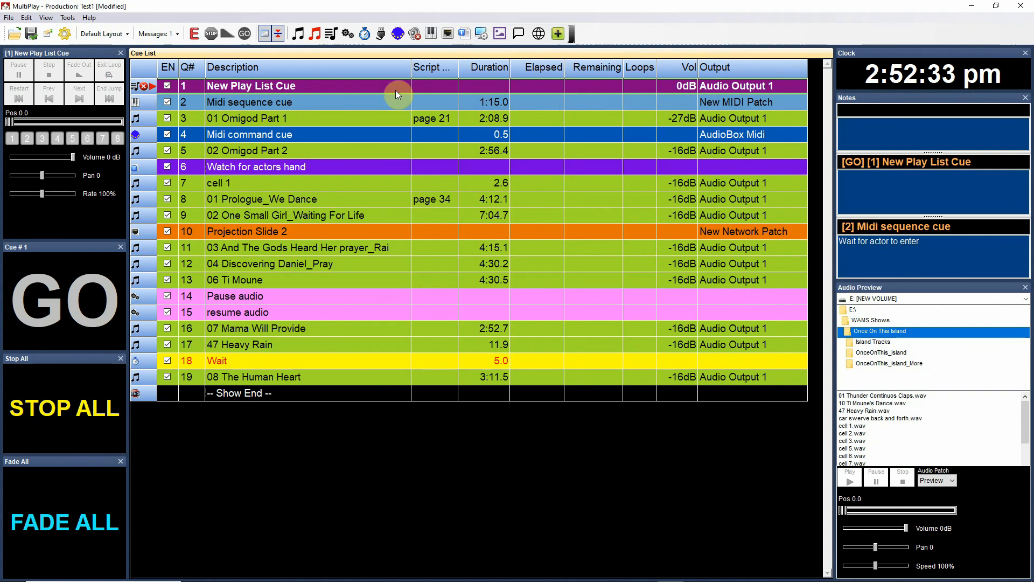
mouse_move(508, 71)
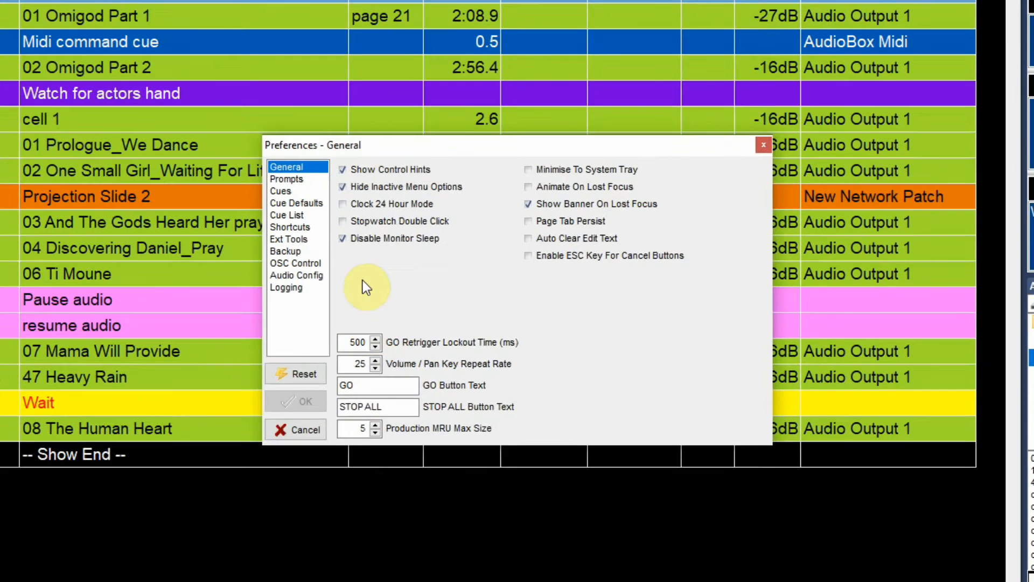
- Review the Control, Memo and Audio cue defaults, then show the Shortcuts page
click(296, 203)
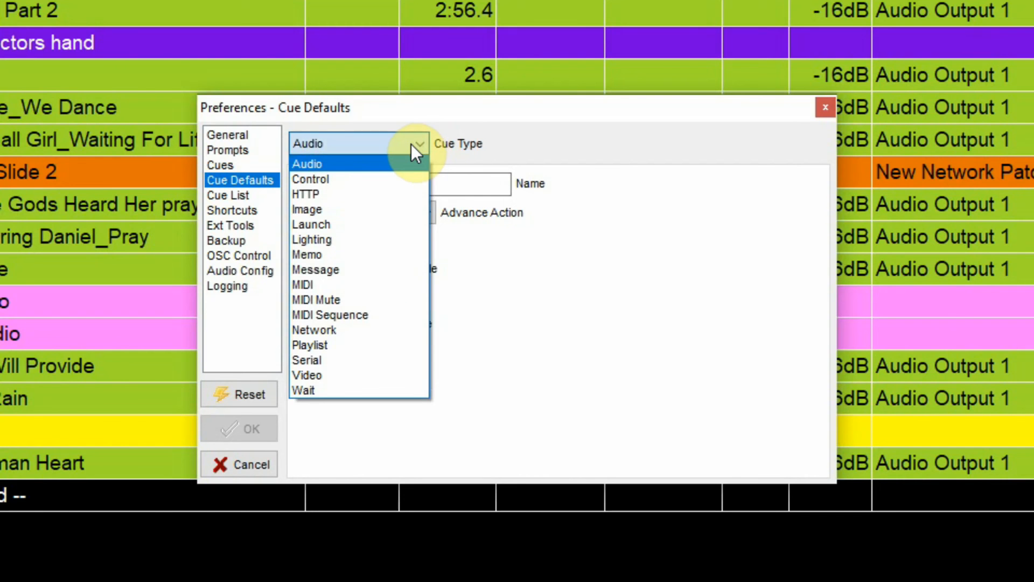
click(310, 179)
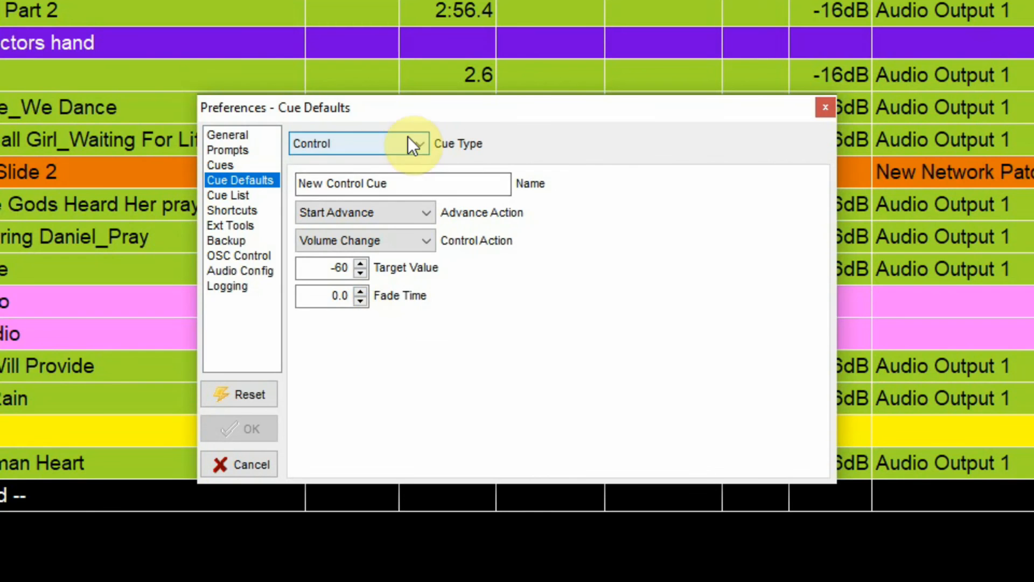
click(359, 143)
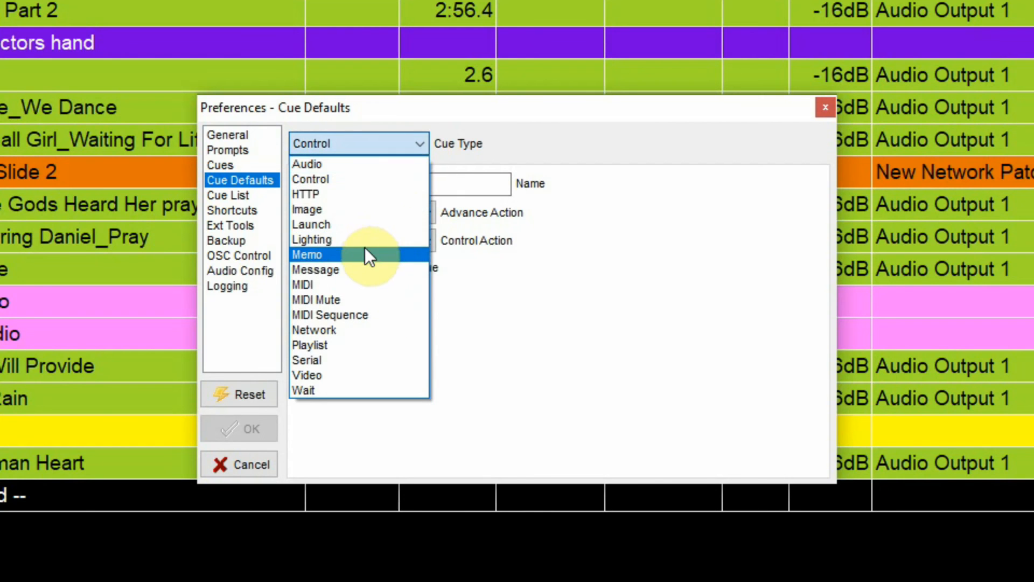
click(308, 255)
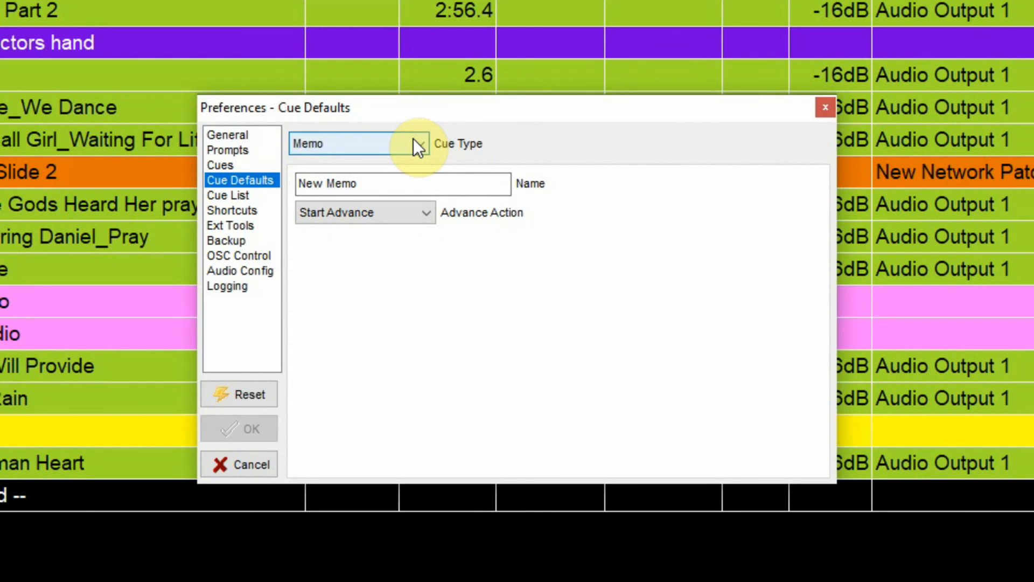
click(359, 143)
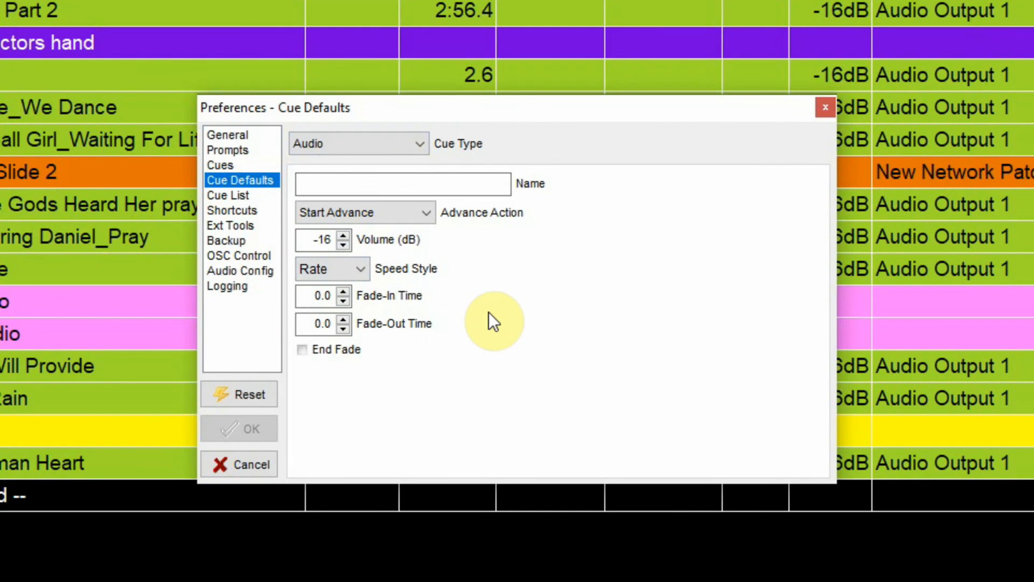
mouse_move(293, 118)
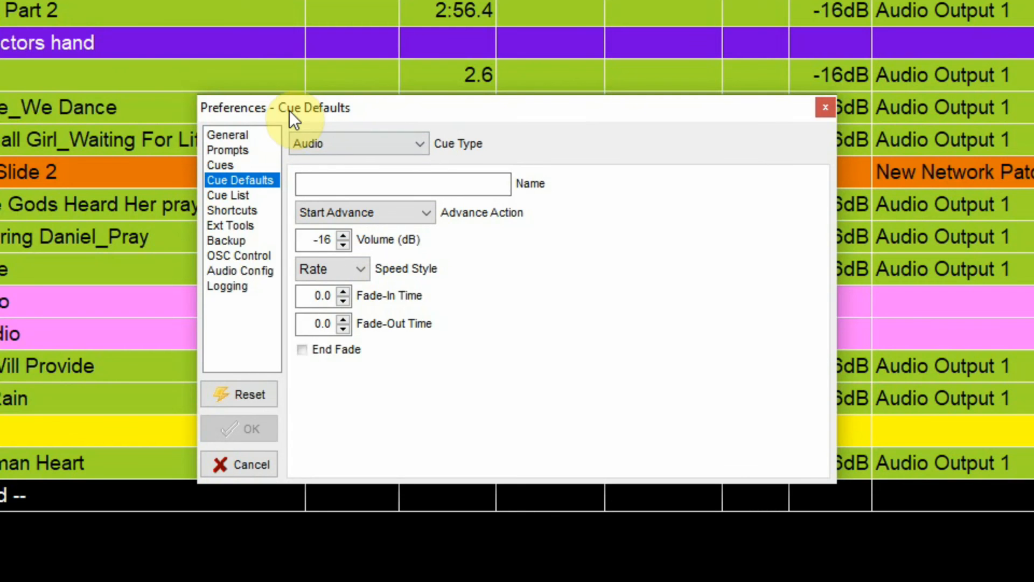
click(232, 211)
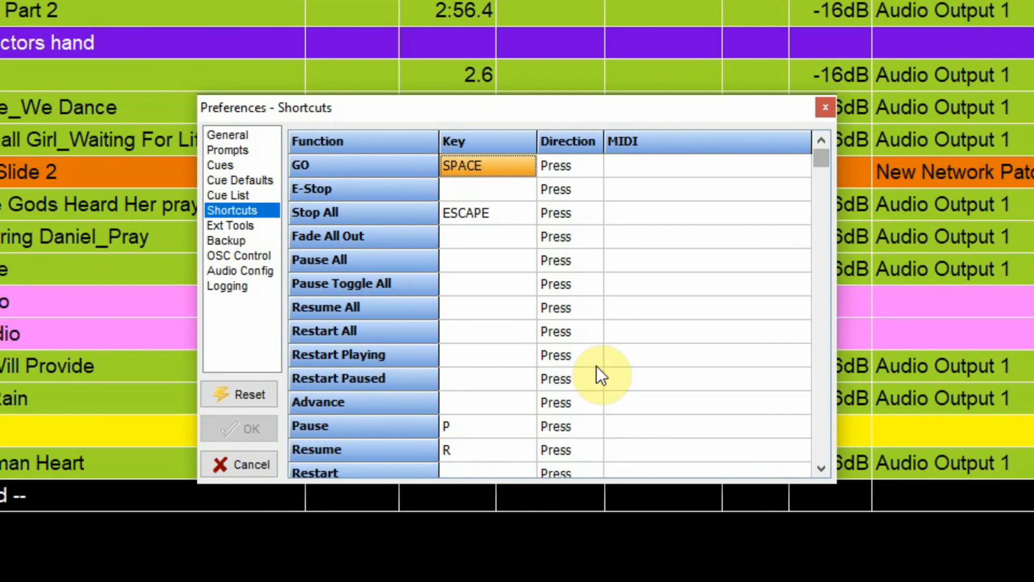
- Inspect the E-Stop key slot and shortcut list, then view Backup settings (3-minute delay, 5 backups)
click(487, 189)
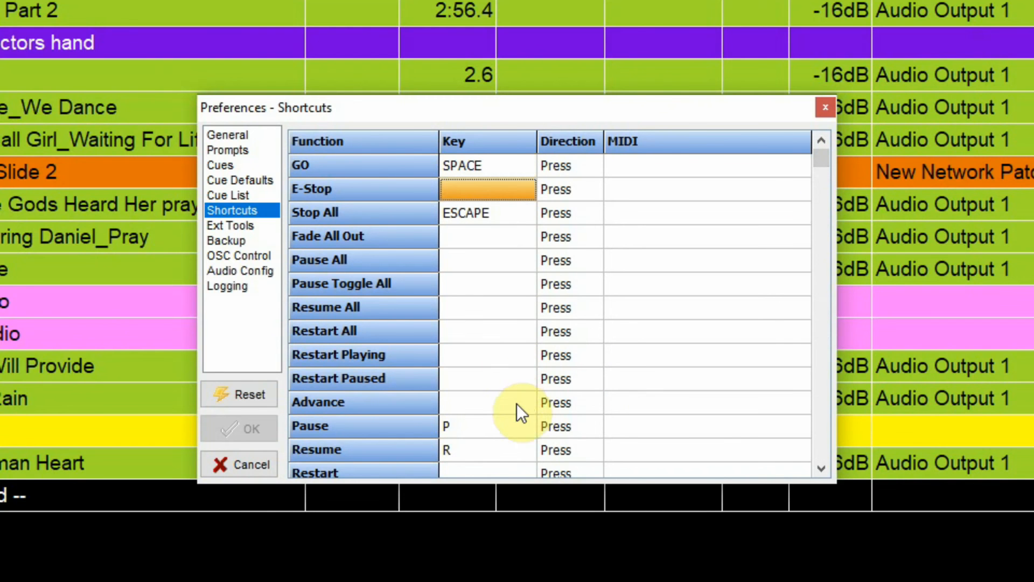
mouse_move(439, 376)
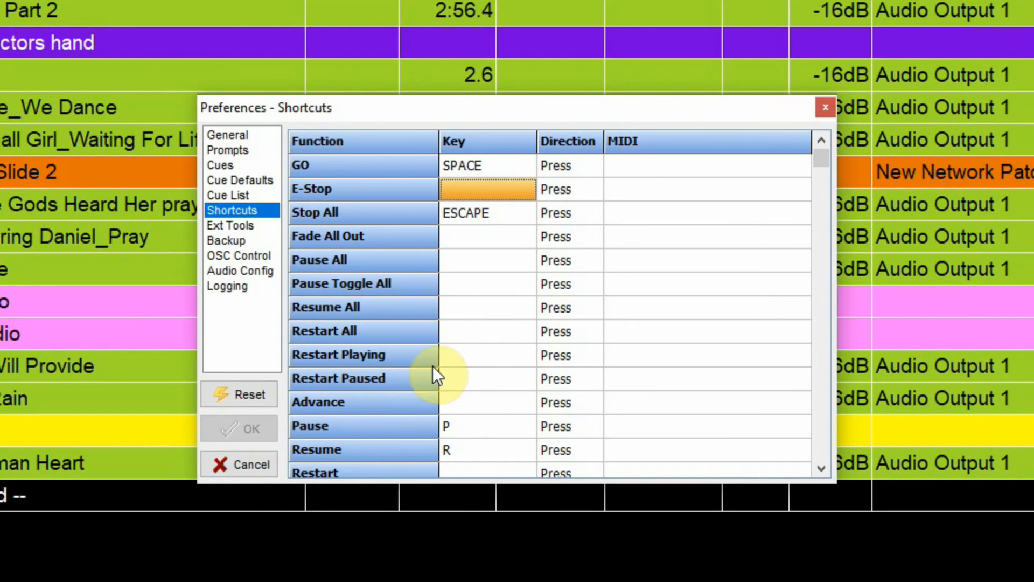
mouse_move(533, 44)
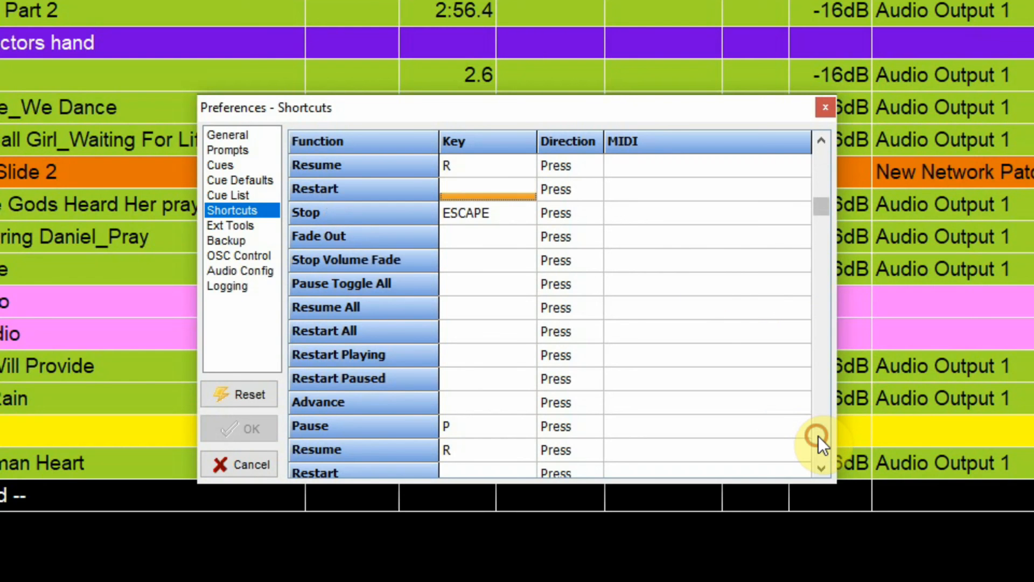
scroll(down, 3)
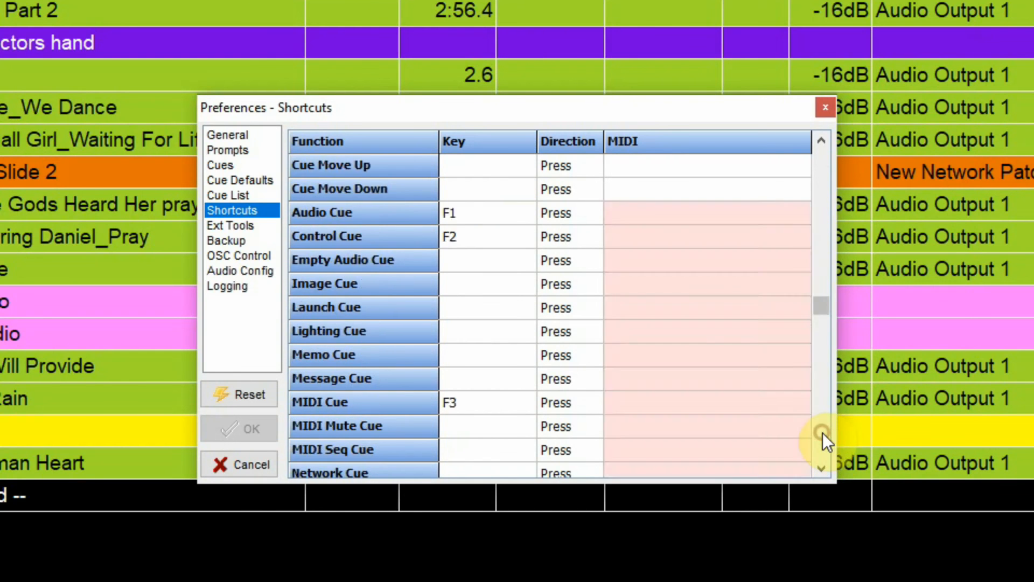
click(226, 240)
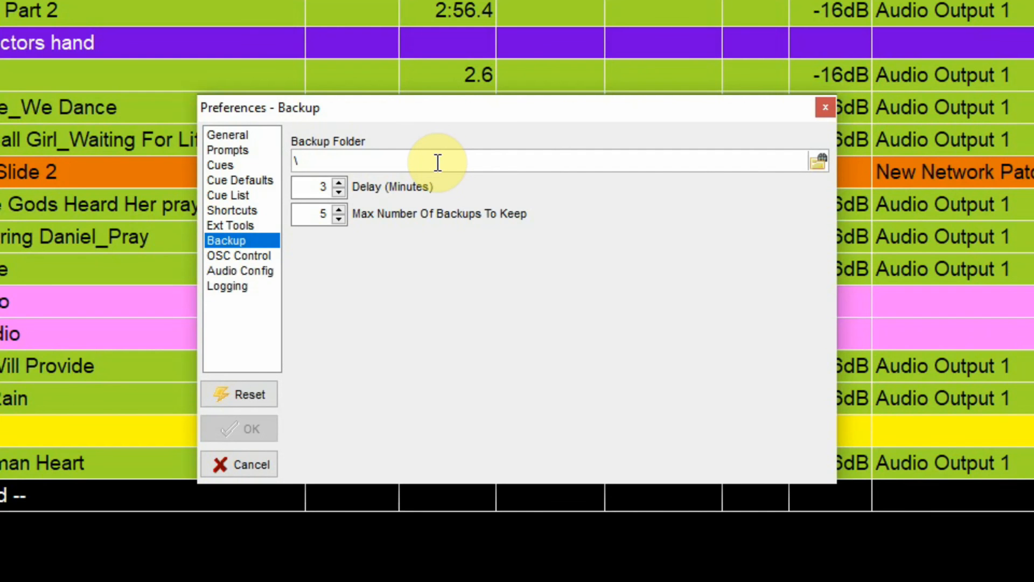
mouse_move(640, 183)
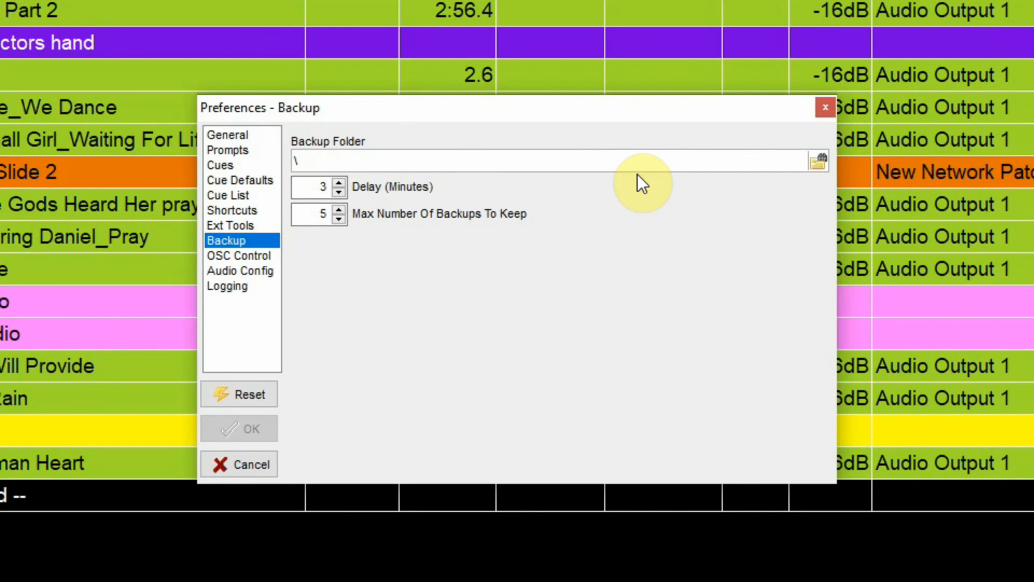